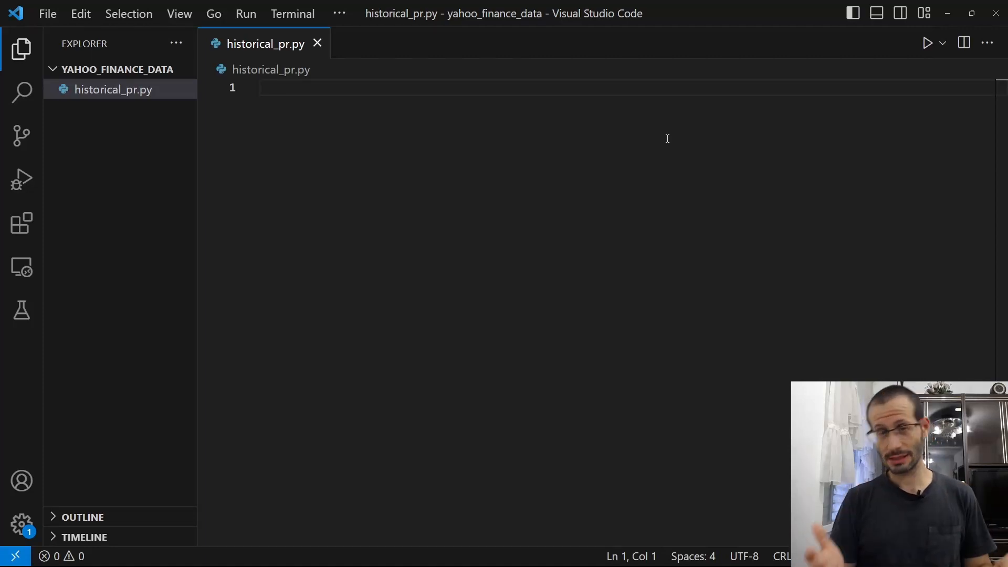
{"action": "left_click", "coordinate": [261, 87]}
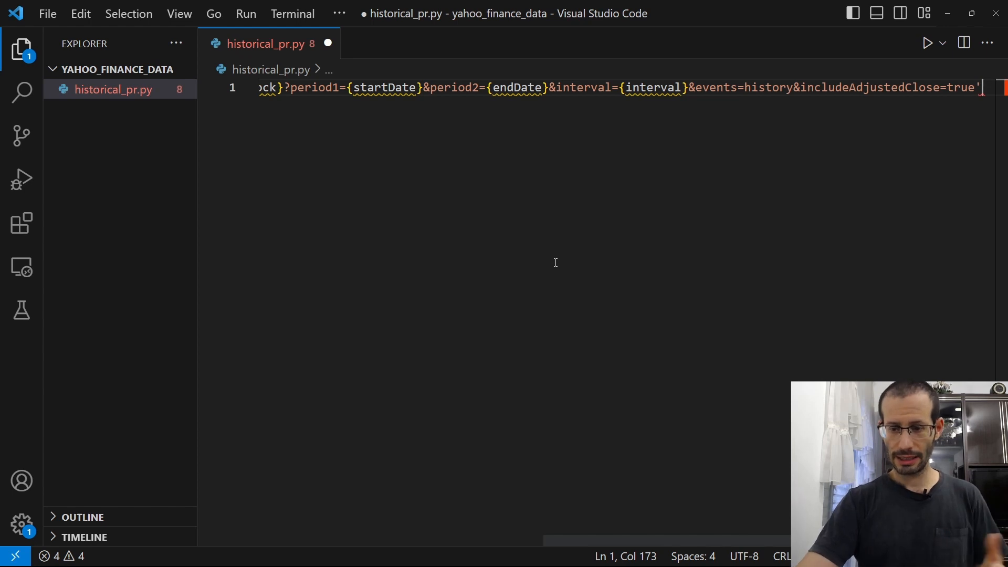
{"action": "key", "text": "Home"}
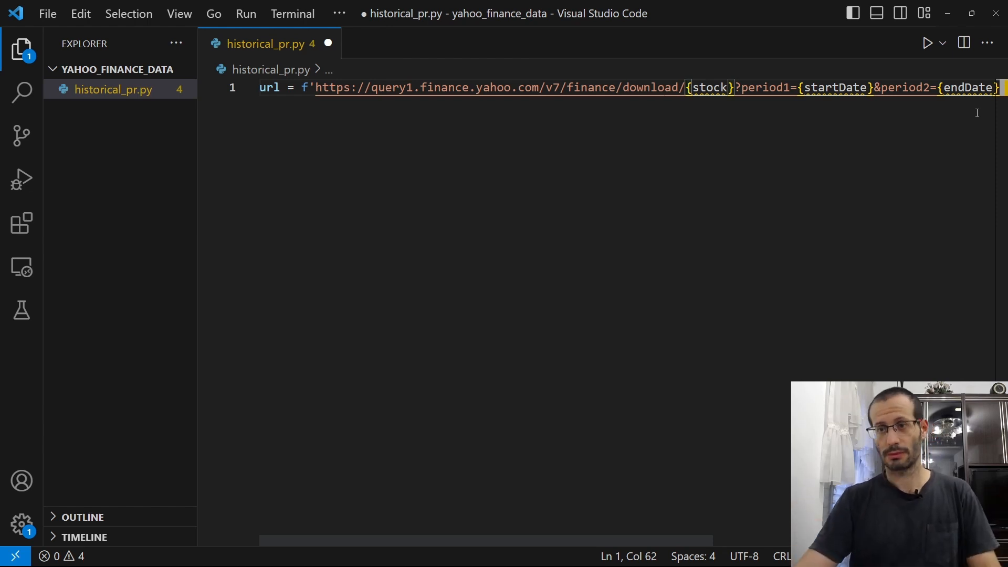
{"action": "type", "text": "&interval={interval}&events=history&includeAdjustedClose=true'"}
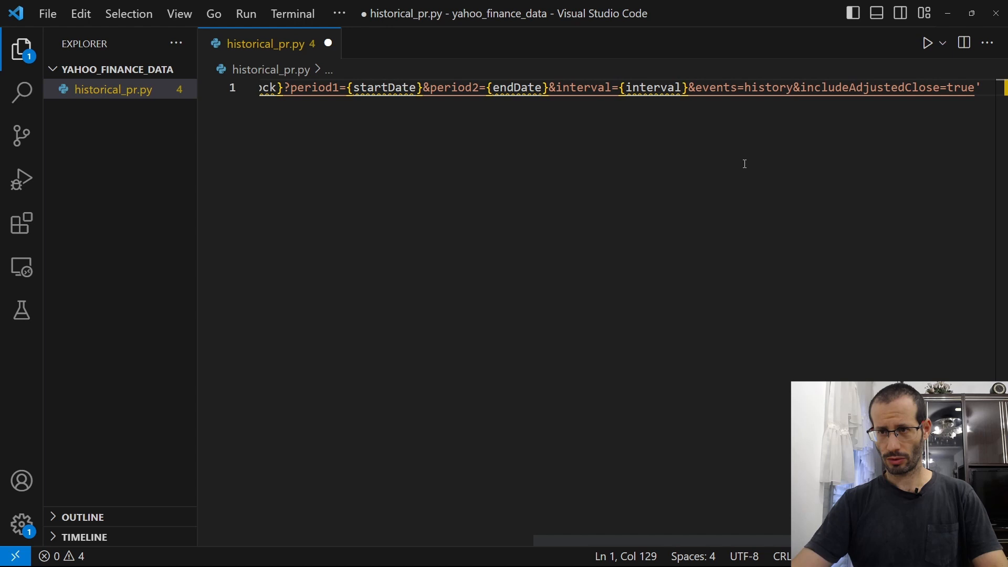
{"action": "left_click_drag", "start_coordinate": [700, 88], "coordinate": [977, 88]}
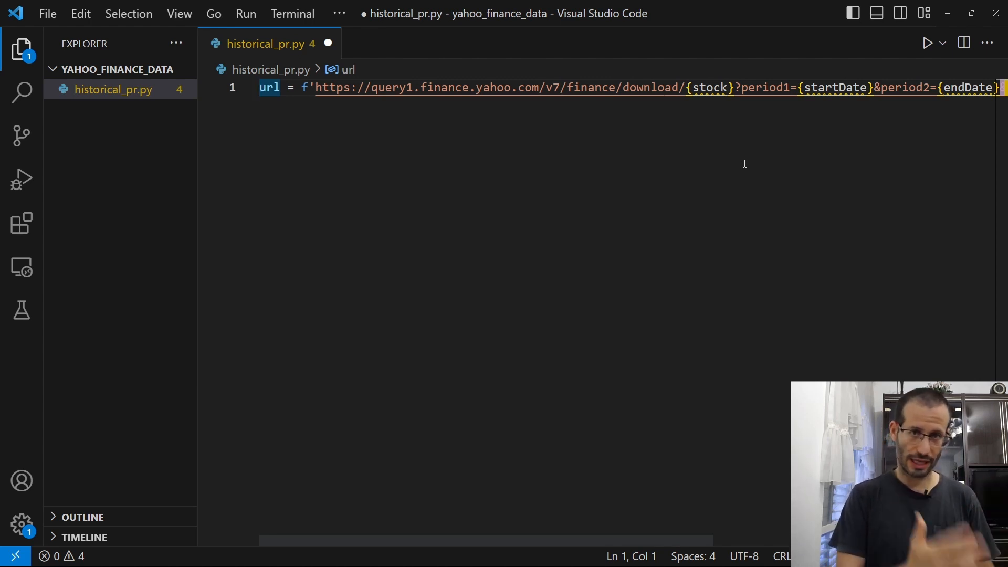
- Save historical_pr.py with the new url line
{"action": "key", "text": "ctrl+s"}
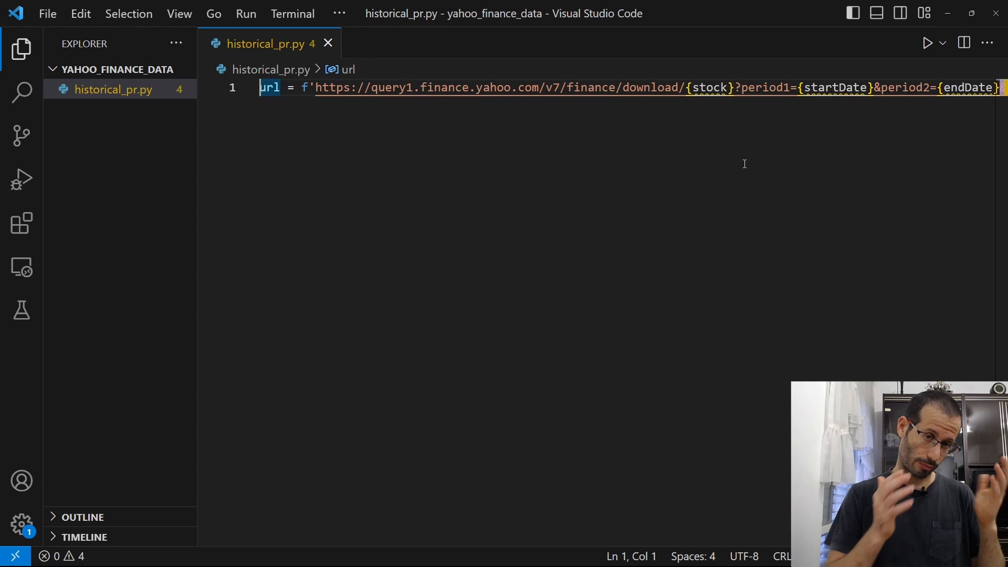
{"action": "key", "text": "Enter"}
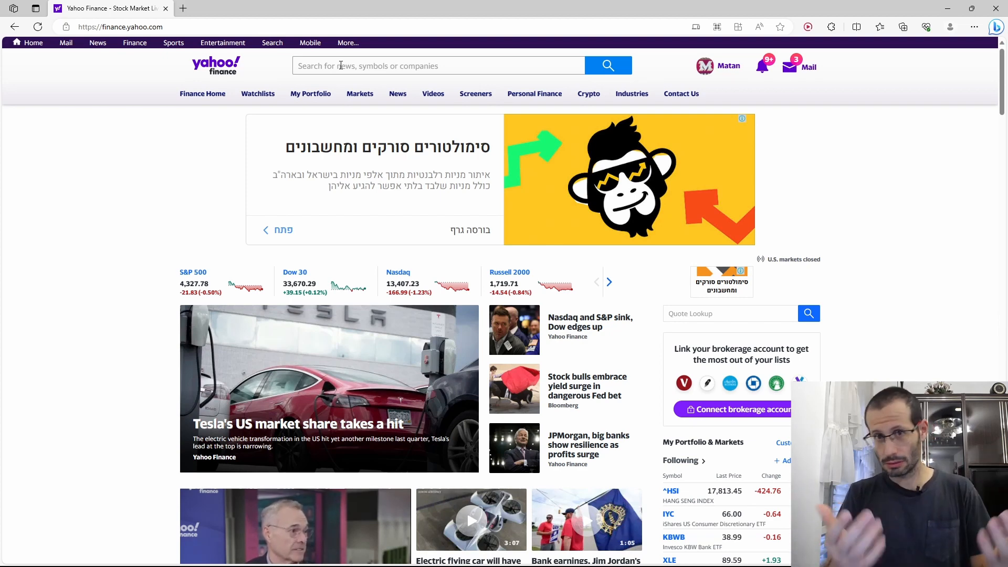
- Search Yahoo Finance for apple and open the AAPL Apple Inc. quote
{"action": "left_click", "coordinate": [439, 65]}
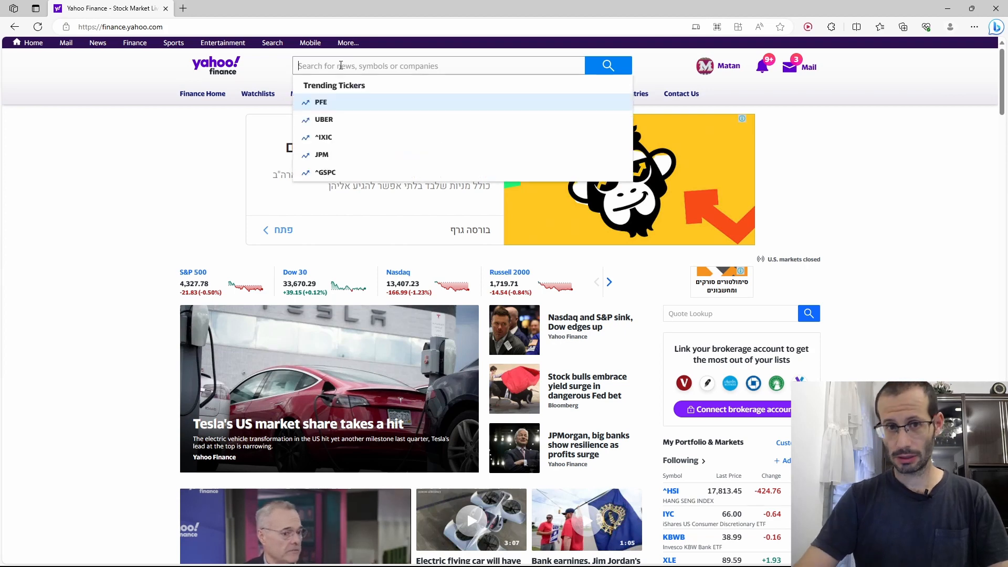
{"action": "type", "text": "apple"}
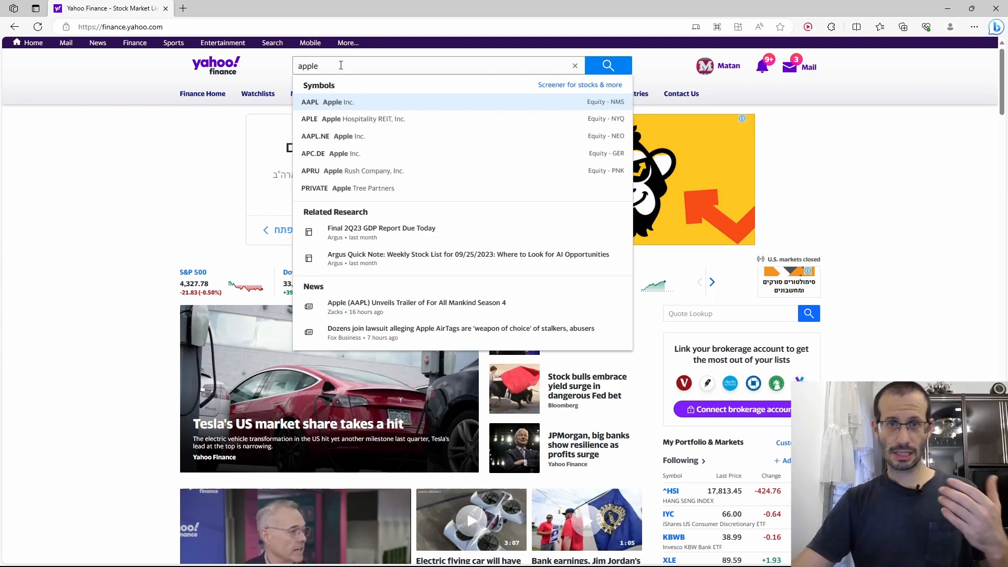
{"action": "left_click", "coordinate": [337, 102]}
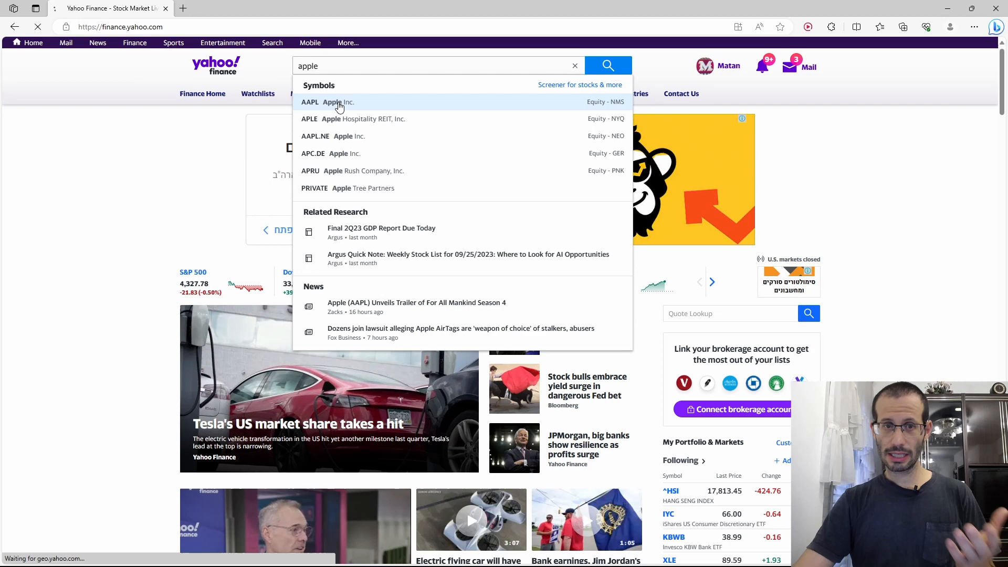
{"action": "left_click", "coordinate": [328, 102]}
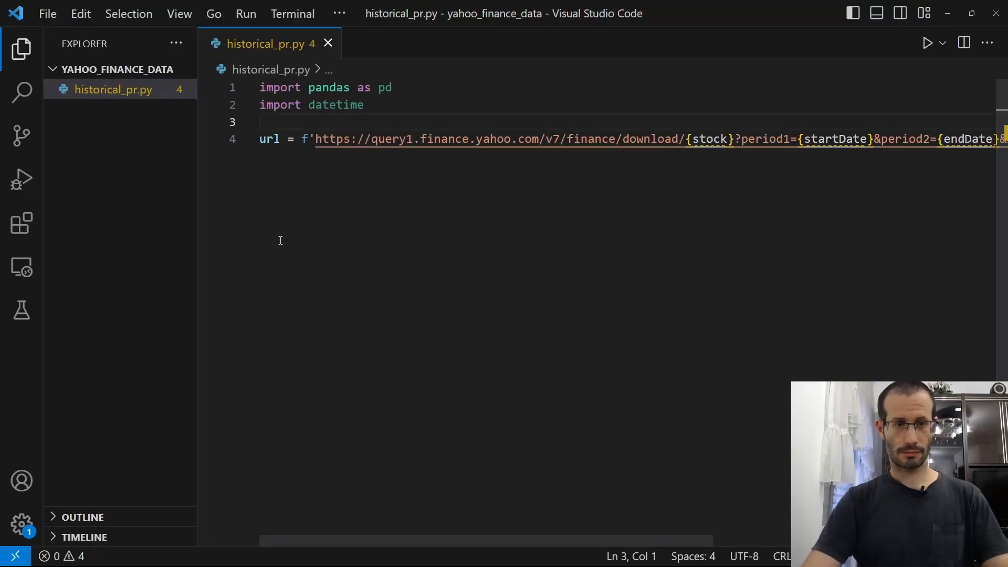
- Define stocks = ['AAPL'] above the url line and save the script
{"action": "type", "text": "'AAPL'"}
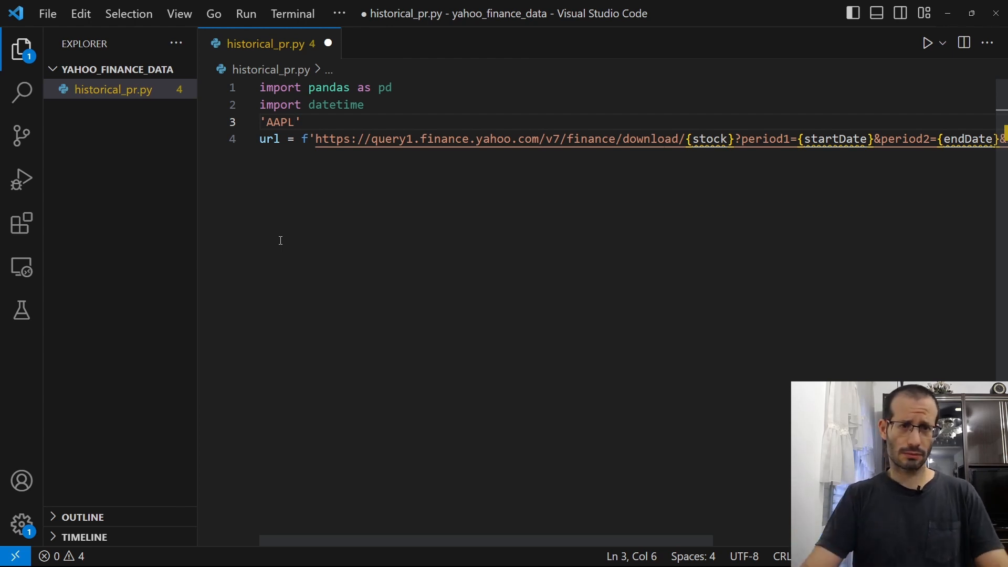
{"action": "type", "text": "stocks = ["}
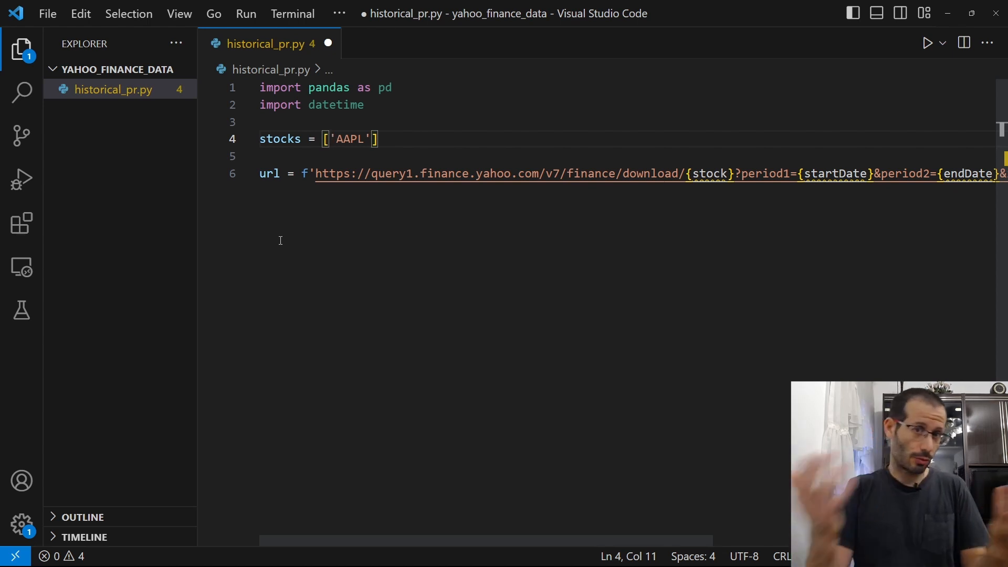
{"action": "key", "text": "ctrl+s"}
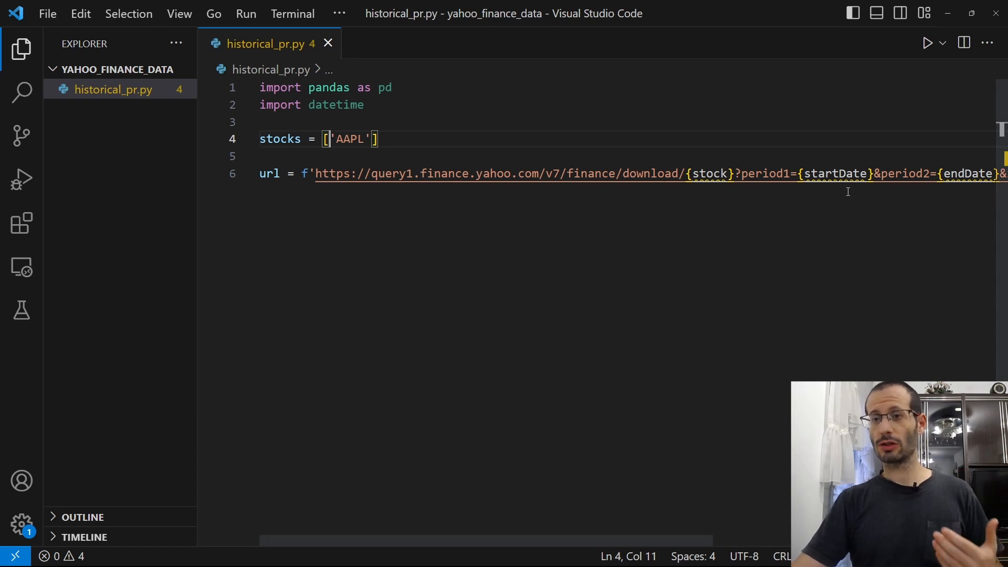
{"action": "double_click", "coordinate": [967, 173]}
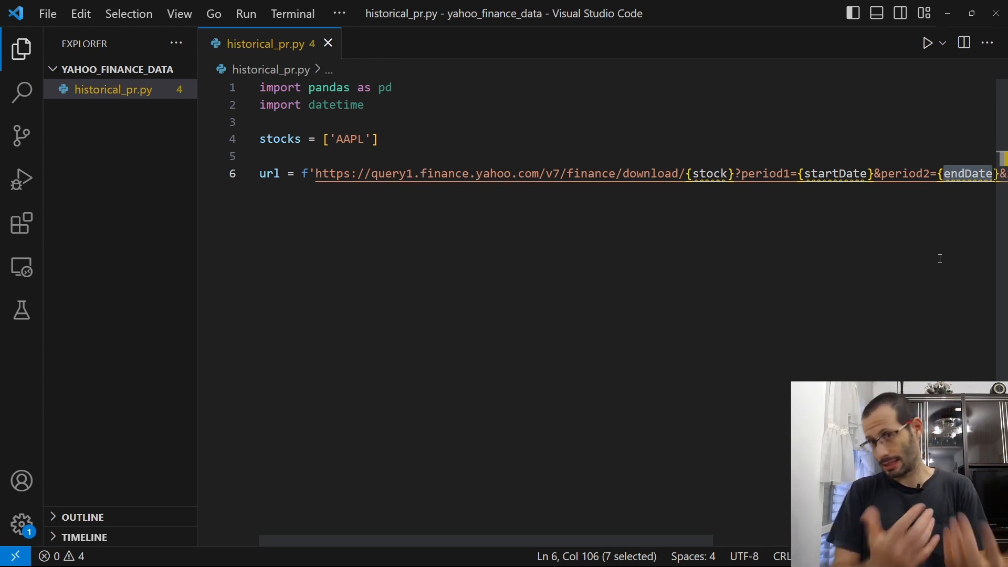
- Set endDate = int(datetime.datetime(2023, 10, 13).timestamp()) above the url line
{"action": "type", "text": "endDate ="}
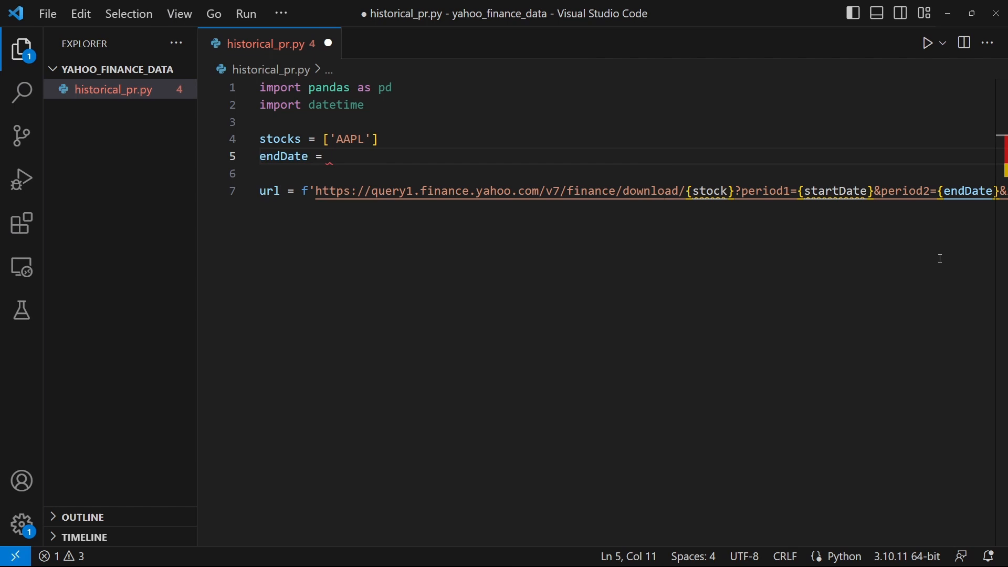
{"action": "type", "text": "datetime.datetime(2023, 10"}
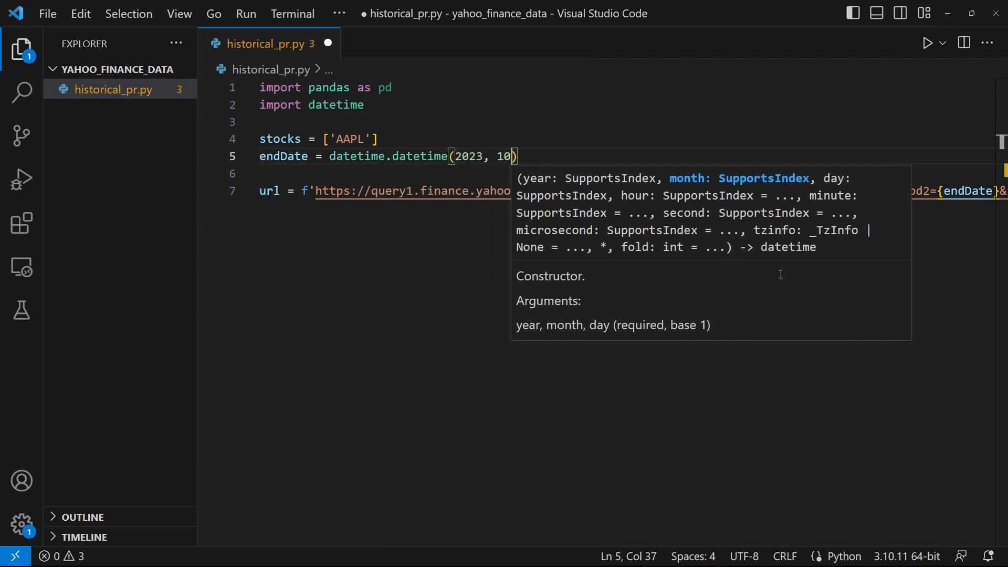
{"action": "type", "text": ", 13"}
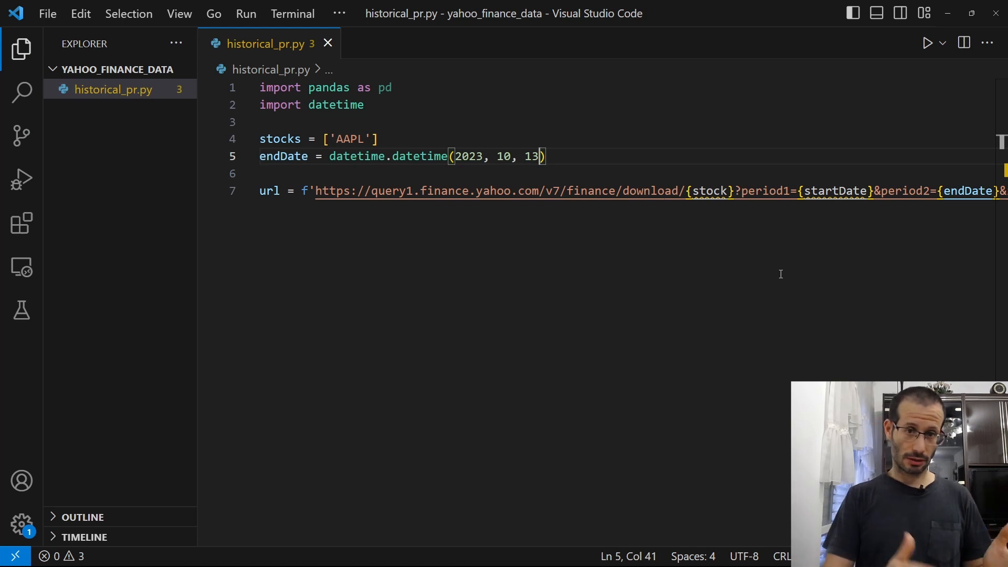
{"action": "type", "text": ".timestamp("}
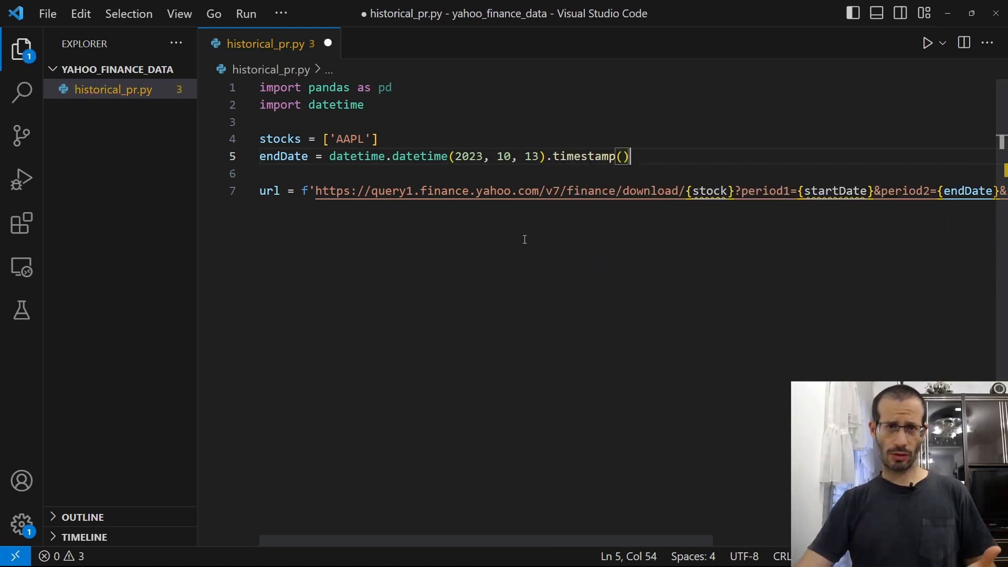
{"action": "double_click", "coordinate": [582, 157]}
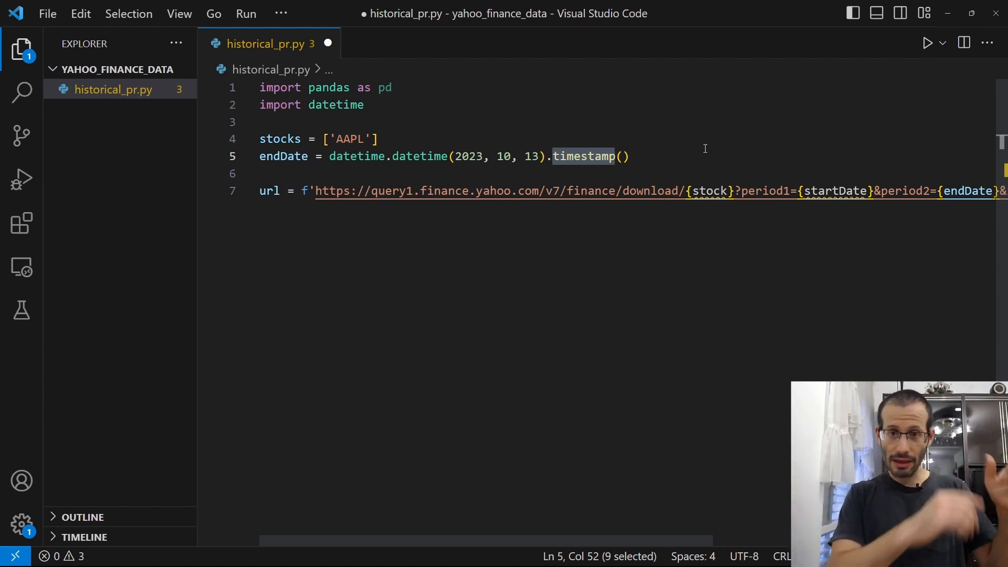
{"action": "double_click", "coordinate": [710, 191]}
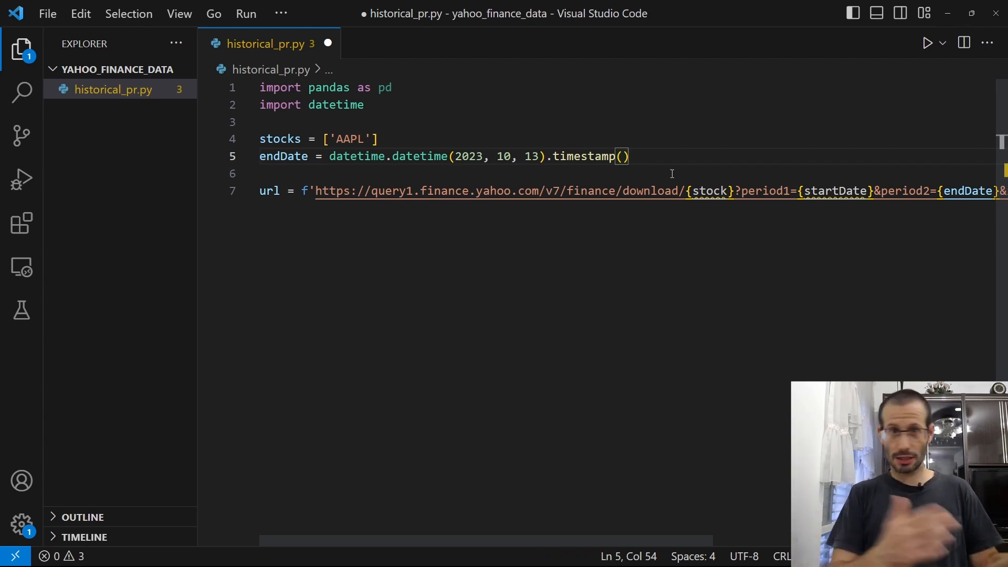
{"action": "type", "text": "int("}
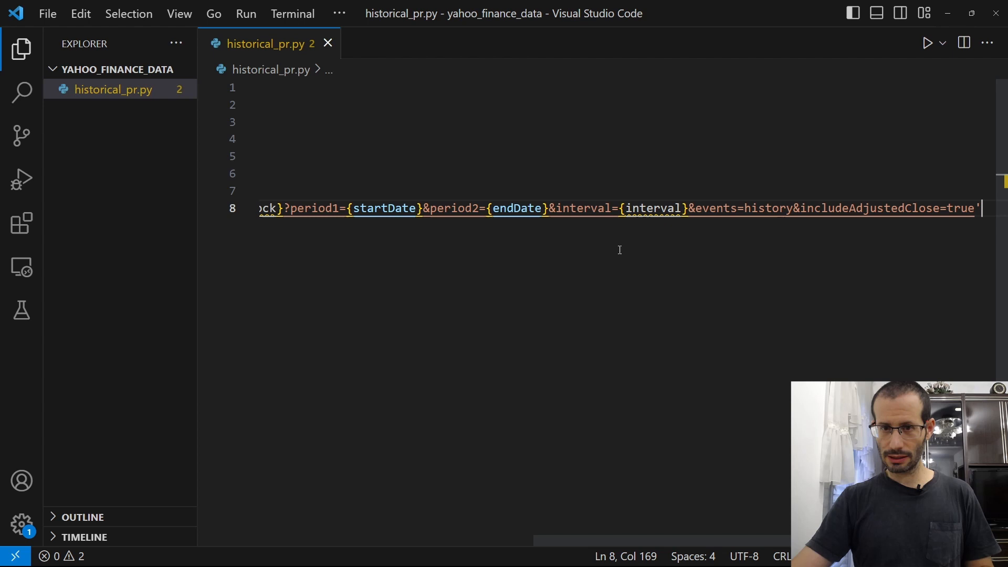
{"action": "mouse_move", "coordinate": [651, 208]}
{"action": "type", "text": "interval  ="}
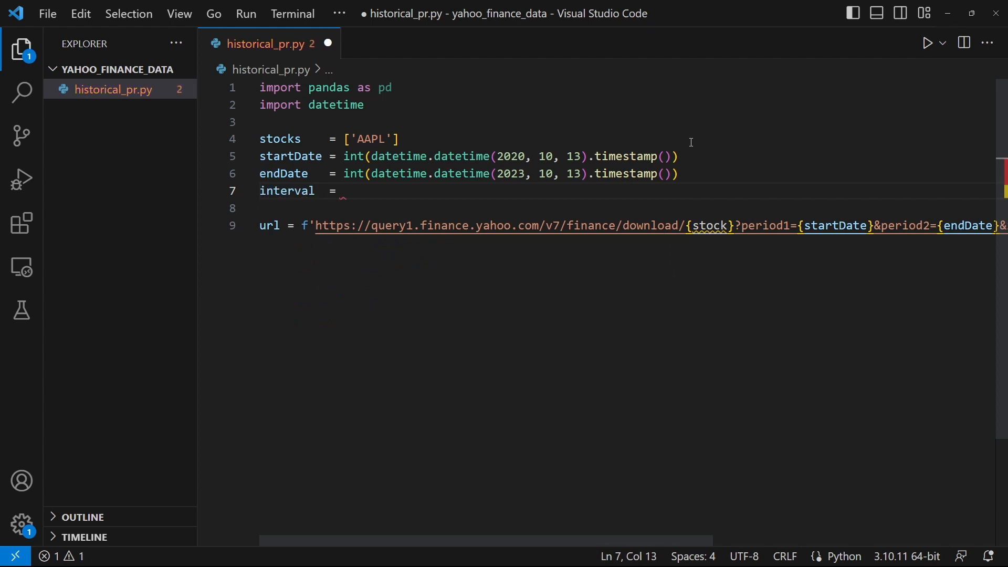
- Set interval = '1wk' with a comment noting the 1mo and 1d alternatives
{"action": "type", "text": "''"}
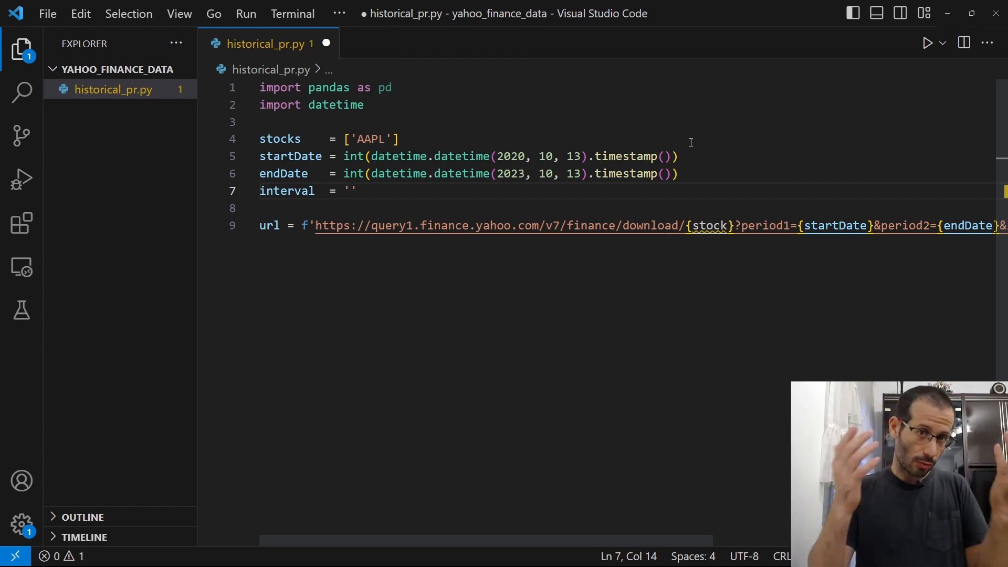
{"action": "type", "text": "1wk"}
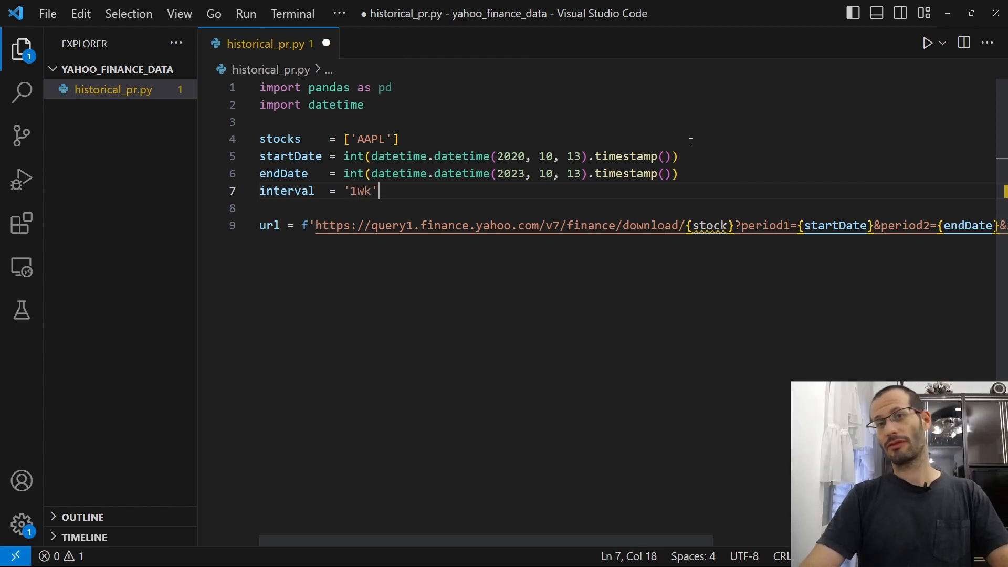
{"action": "type", "text": "#"}
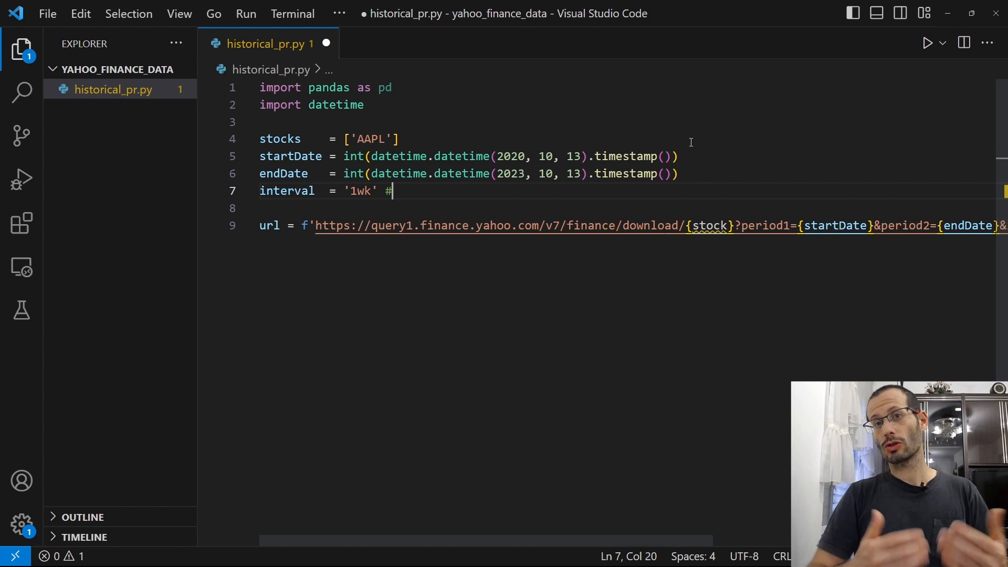
{"action": "type", "text": "1mo"}
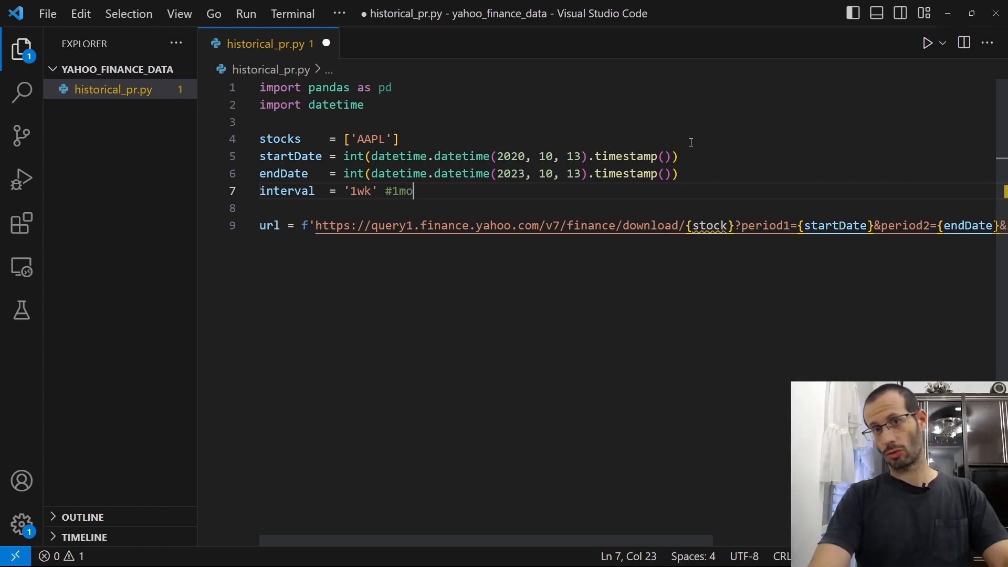
{"action": "type", "text": "1d"}
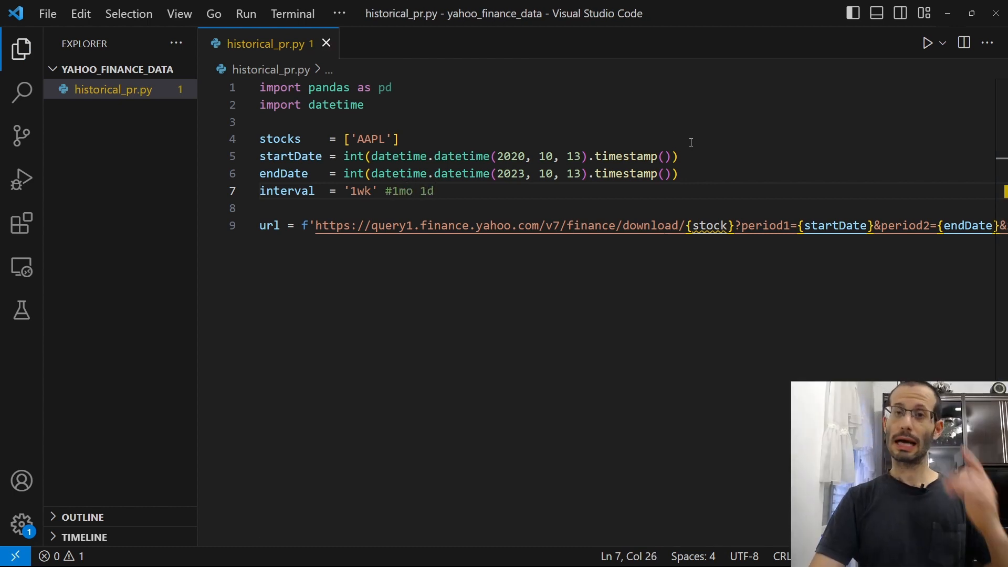
{"action": "left_click", "coordinate": [282, 138]}
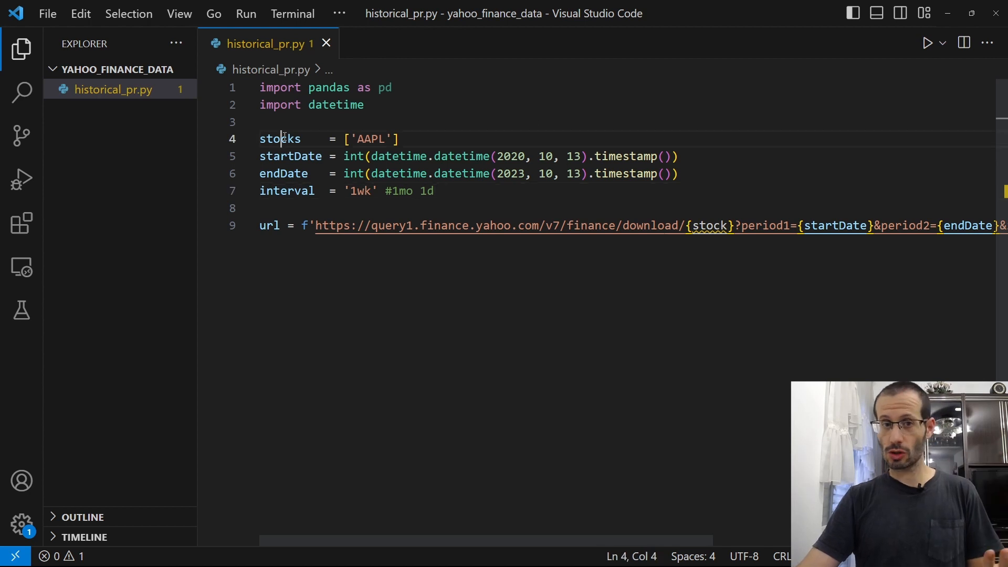
- Start a for stock in stocks: loop and move the url line inside it
{"action": "type", "text": "for"}
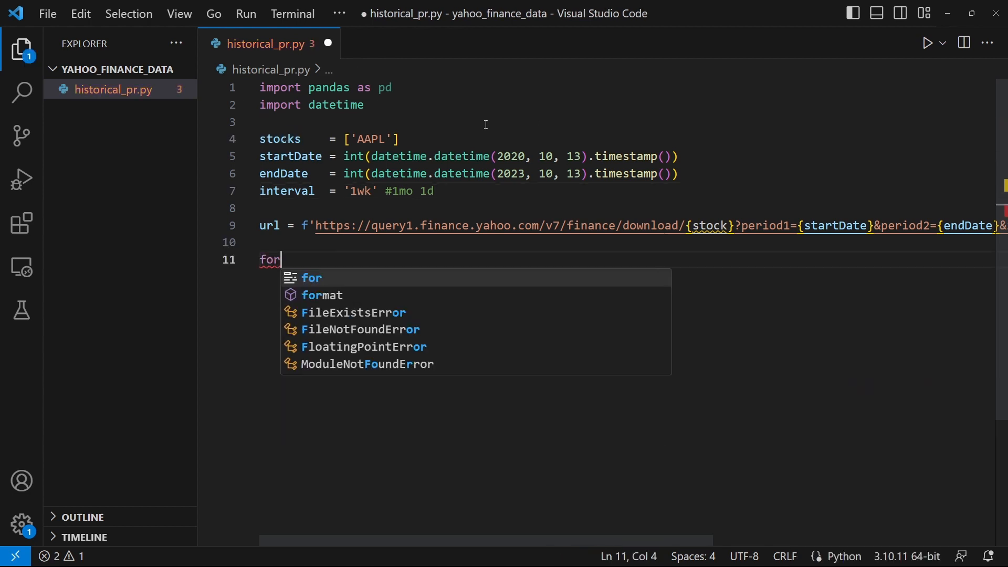
{"action": "type", "text": "stock in stocks:"}
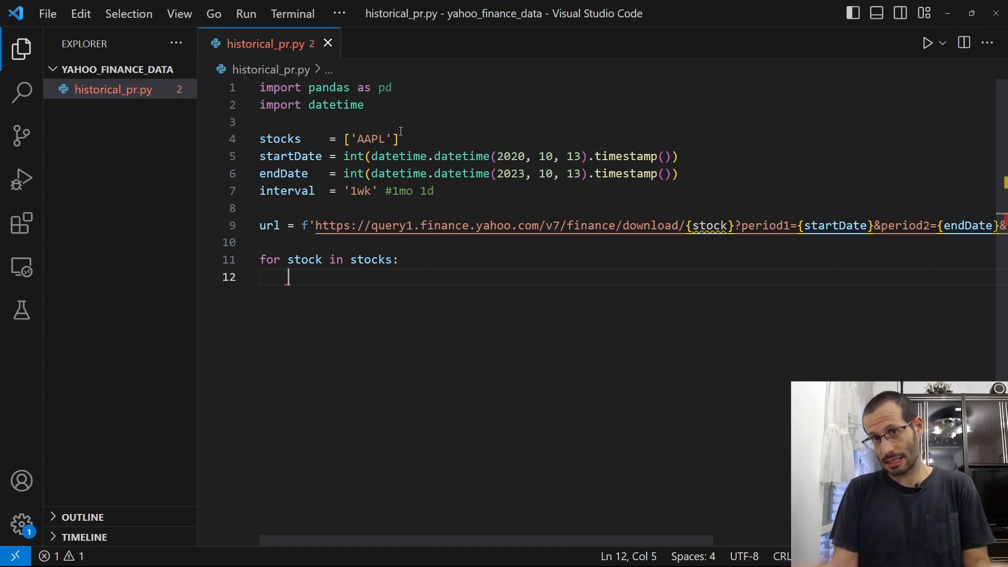
{"action": "left_click", "coordinate": [288, 224]}
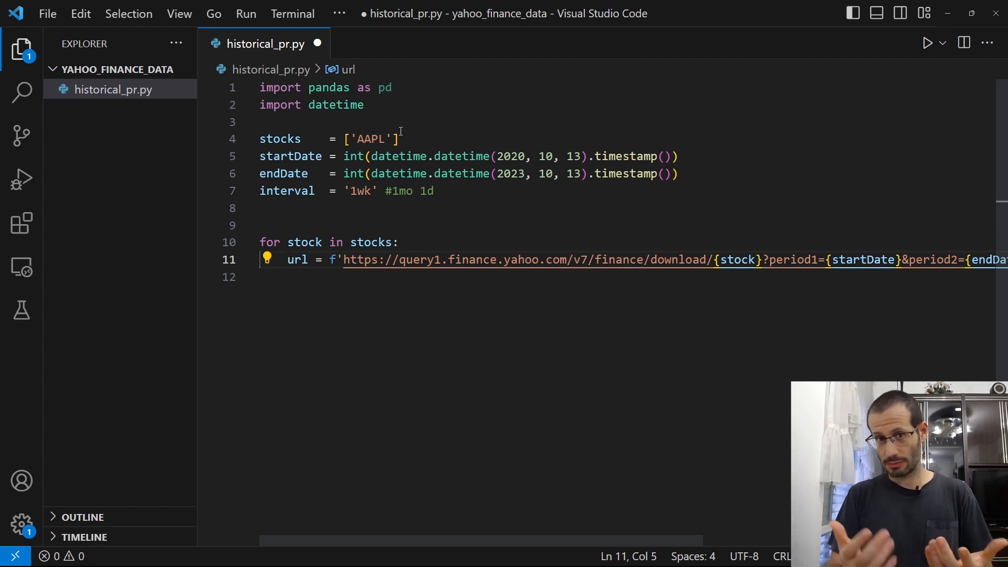
- Inside the loop add print(stock) and df = pd.read_csv(url)
{"action": "type", "text": "df = pd.read_csv(url"}
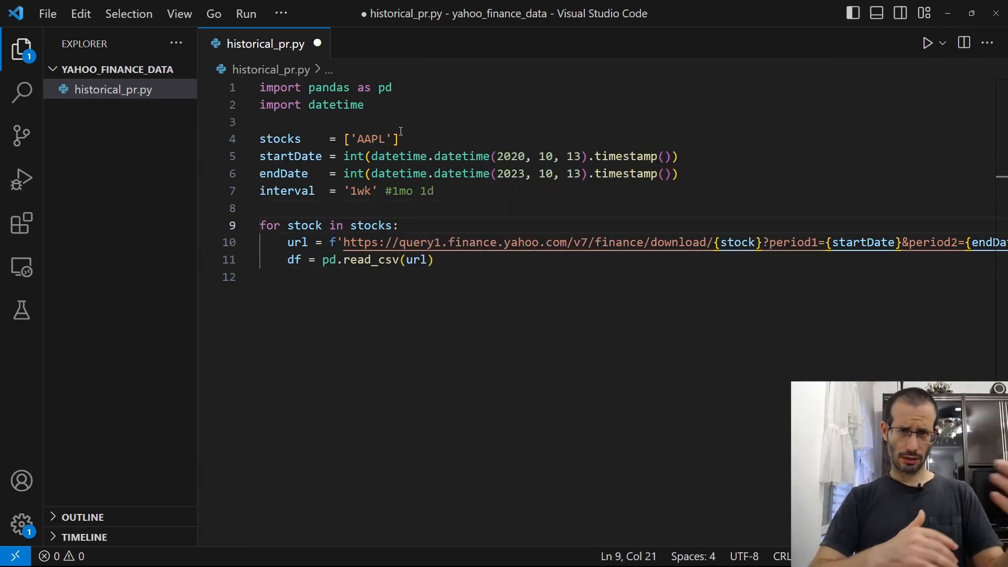
{"action": "key", "text": "Enter"}
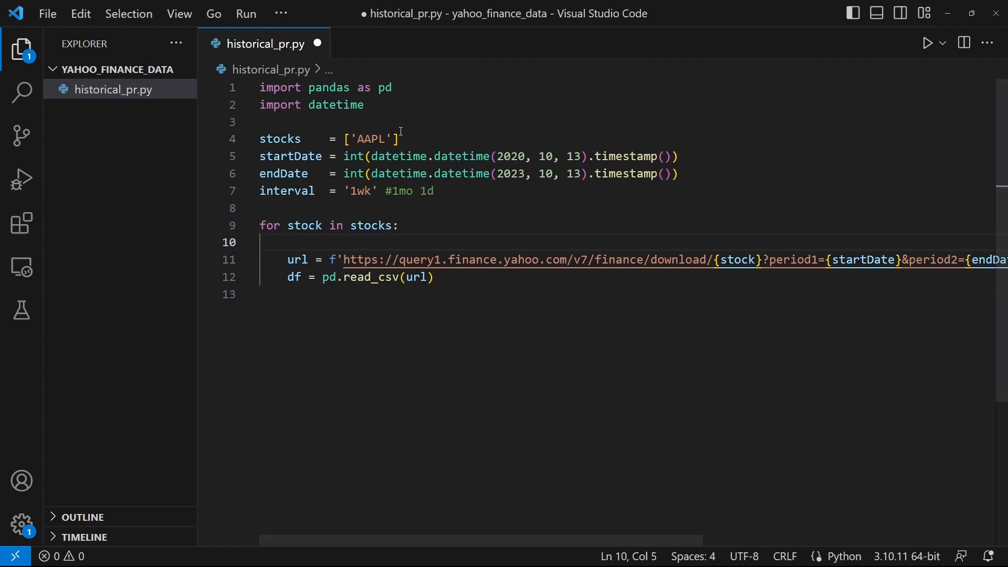
{"action": "type", "text": "print(stock)"}
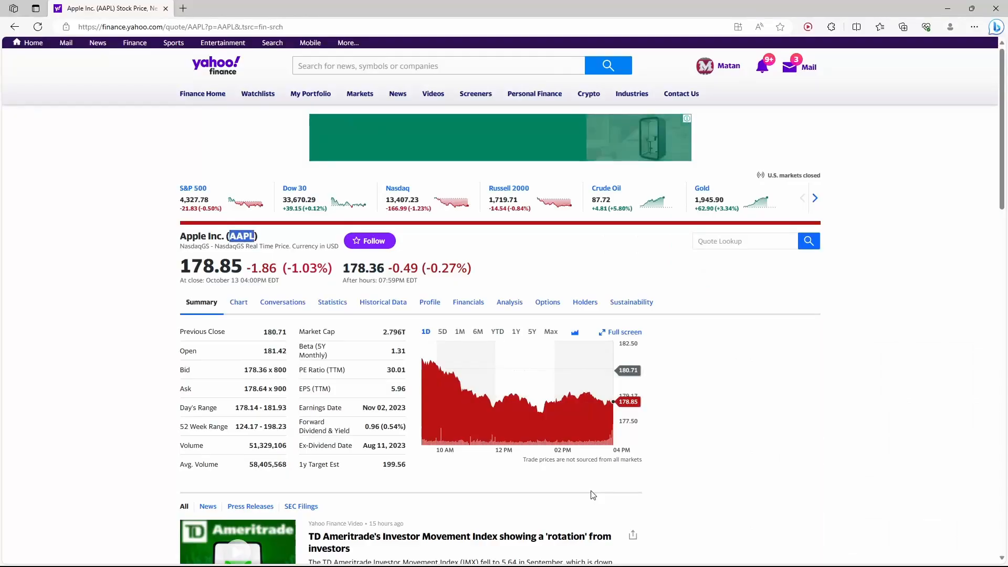
- Open the downloaded AAPL.csv from the browser's recent downloads
{"action": "left_click", "coordinate": [309, 9]}
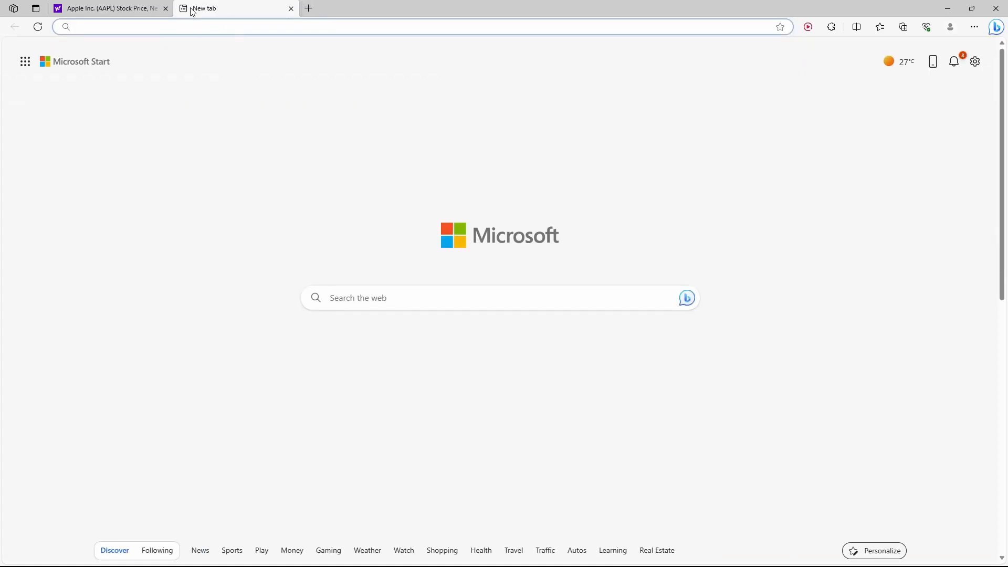
{"action": "left_click", "coordinate": [903, 27]}
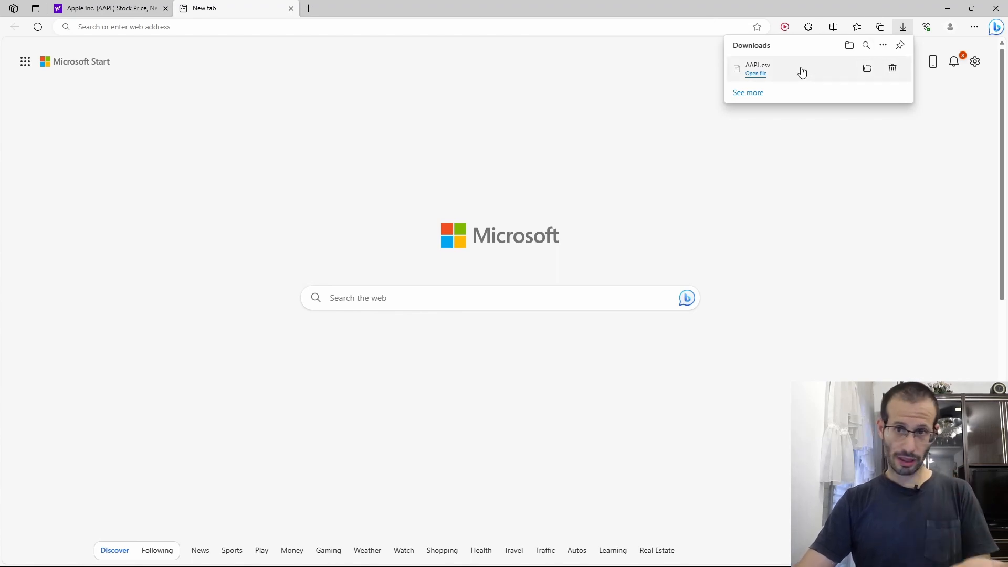
{"action": "left_click", "coordinate": [755, 74]}
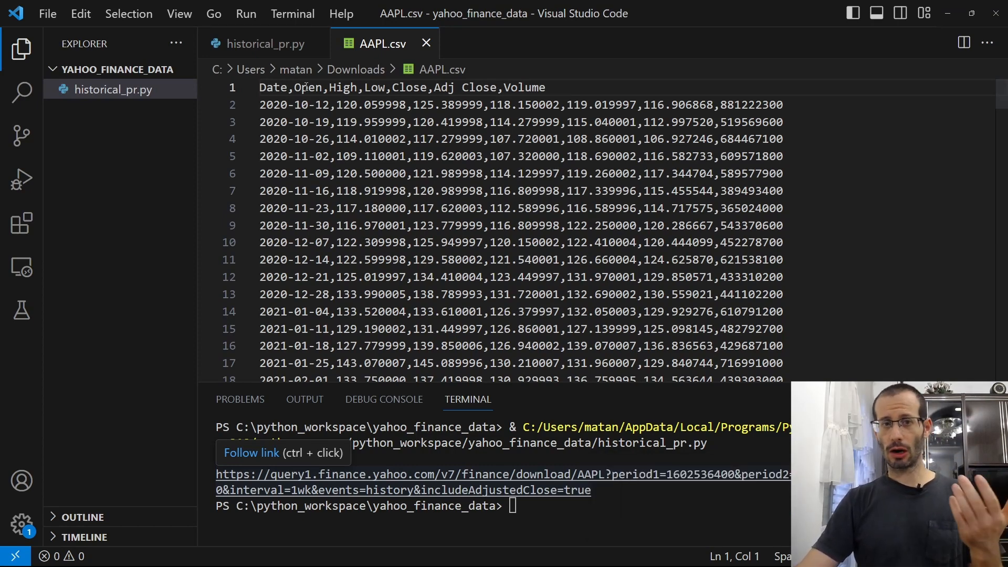
- Review the Close, Volume, Date and Adj Close headers in AAPL.csv and return to historical_pr.py
{"action": "double_click", "coordinate": [344, 88]}
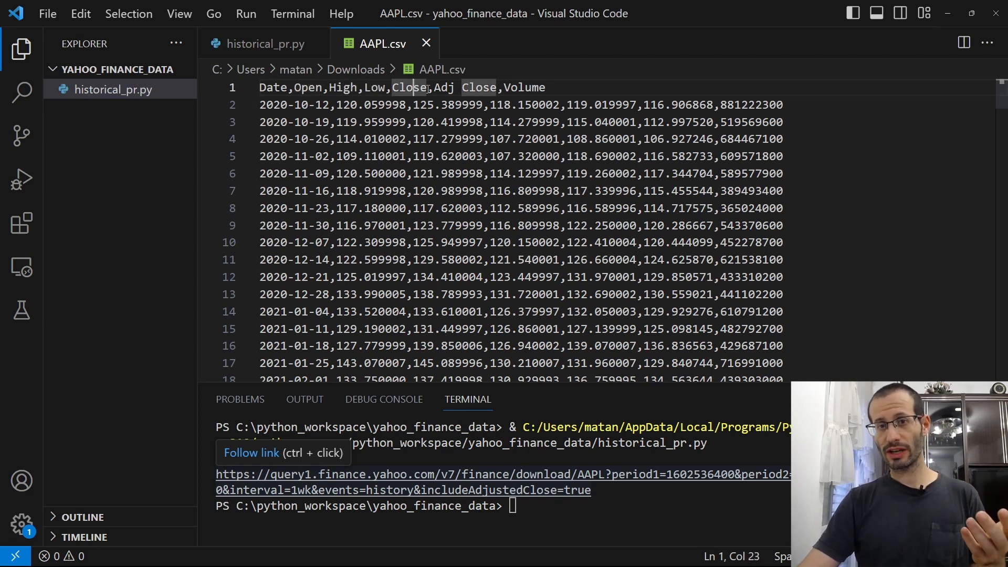
{"action": "left_click", "coordinate": [533, 87]}
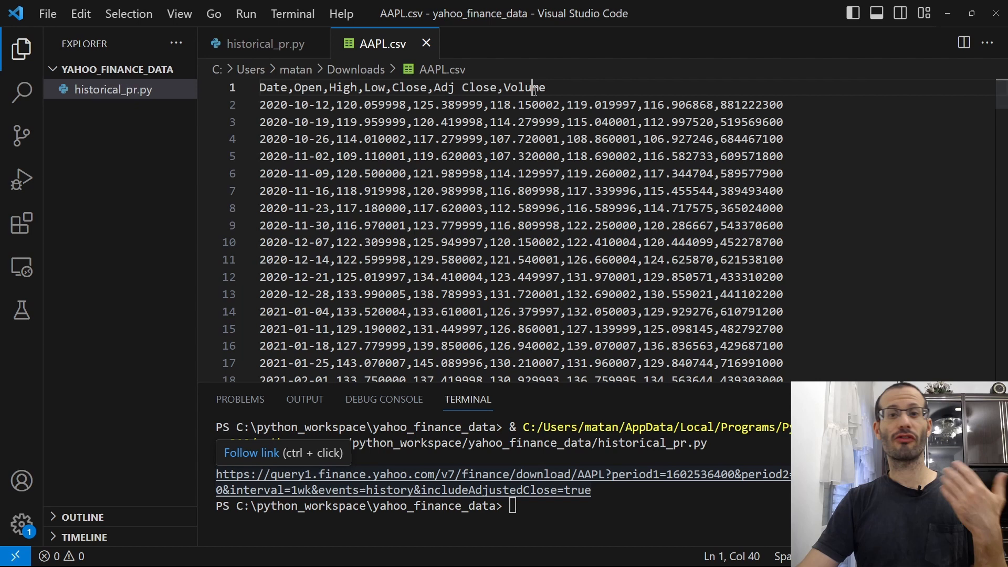
{"action": "double_click", "coordinate": [523, 87]}
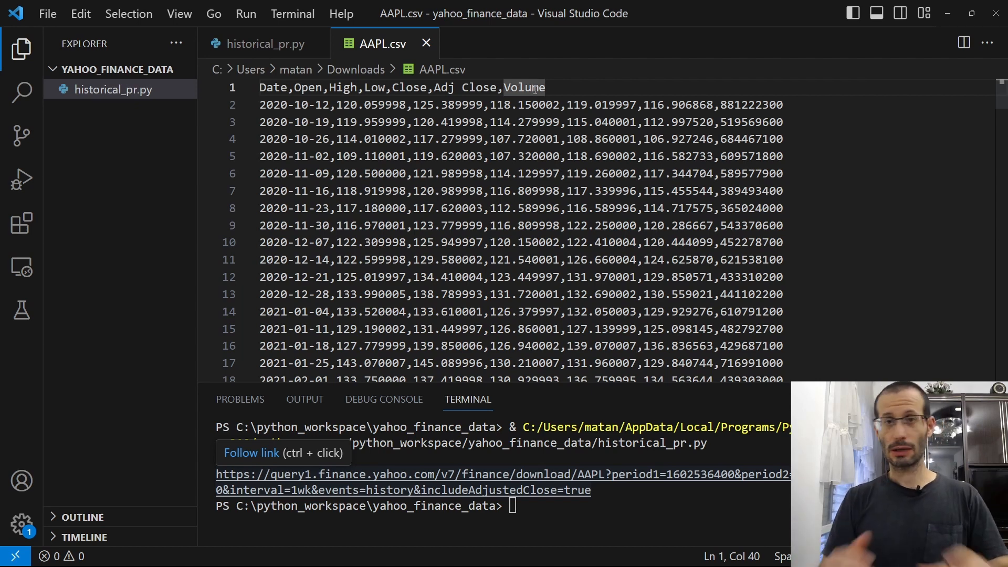
{"action": "mouse_move", "coordinate": [508, 74]}
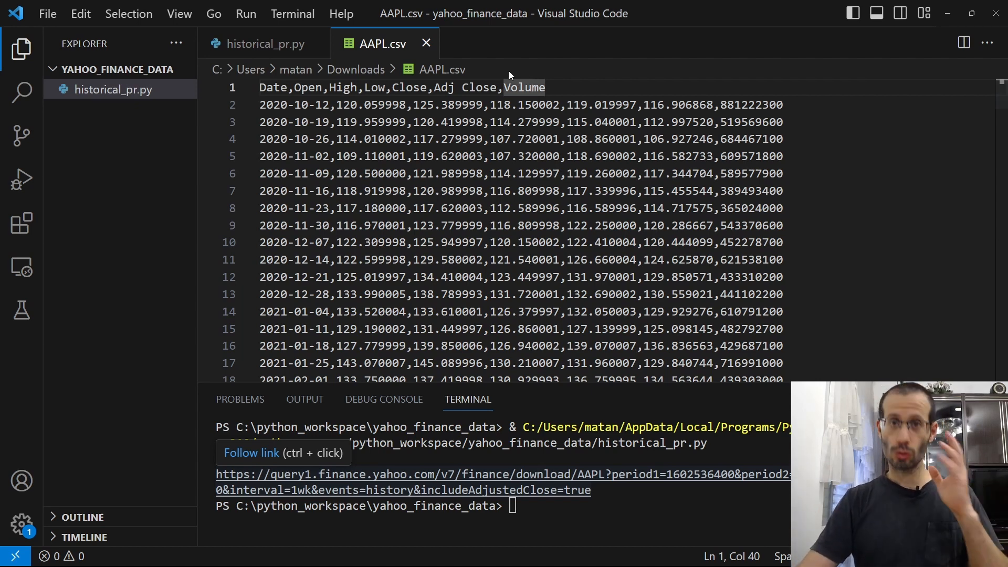
{"action": "double_click", "coordinate": [272, 87]}
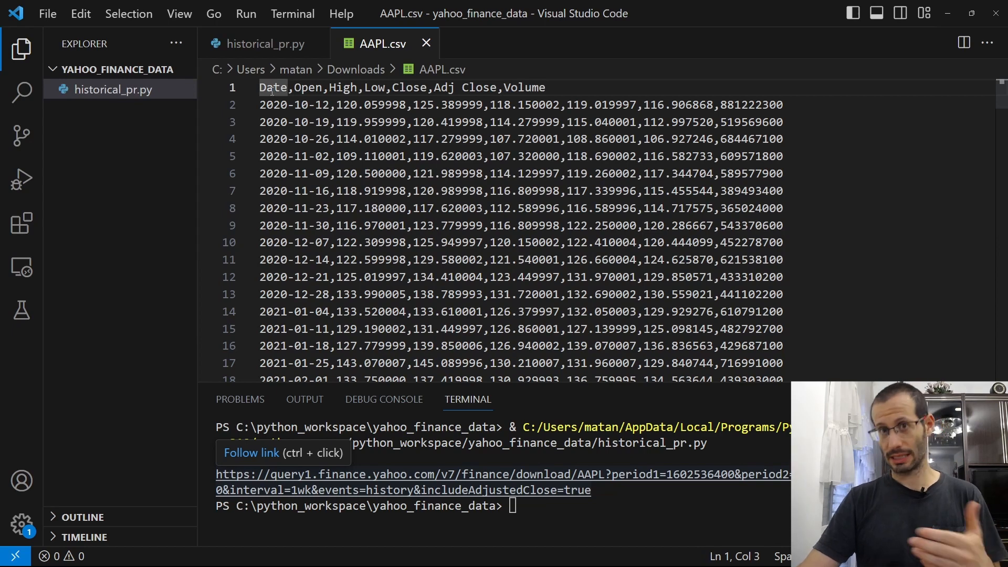
{"action": "mouse_move", "coordinate": [478, 93]}
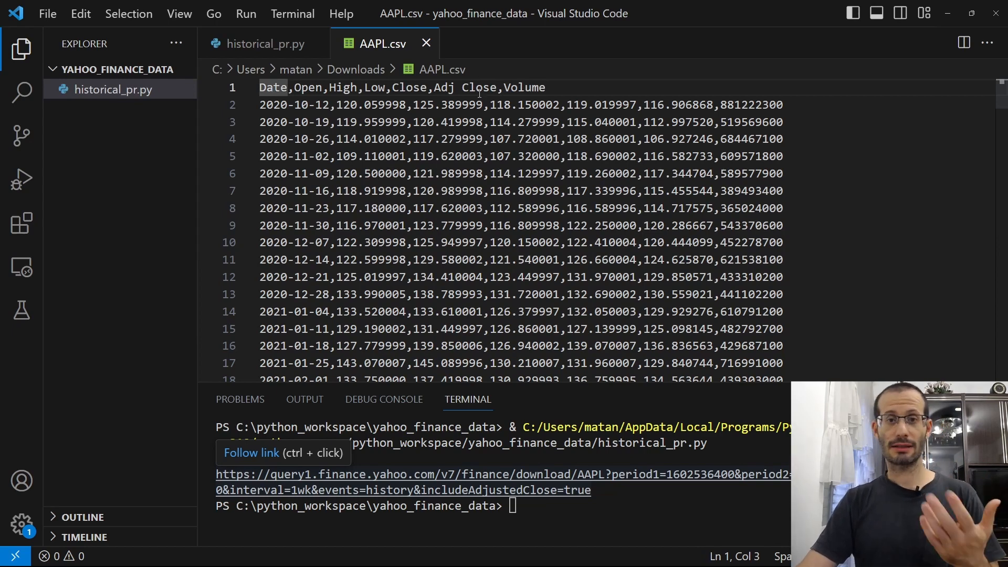
{"action": "double_click", "coordinate": [479, 87]}
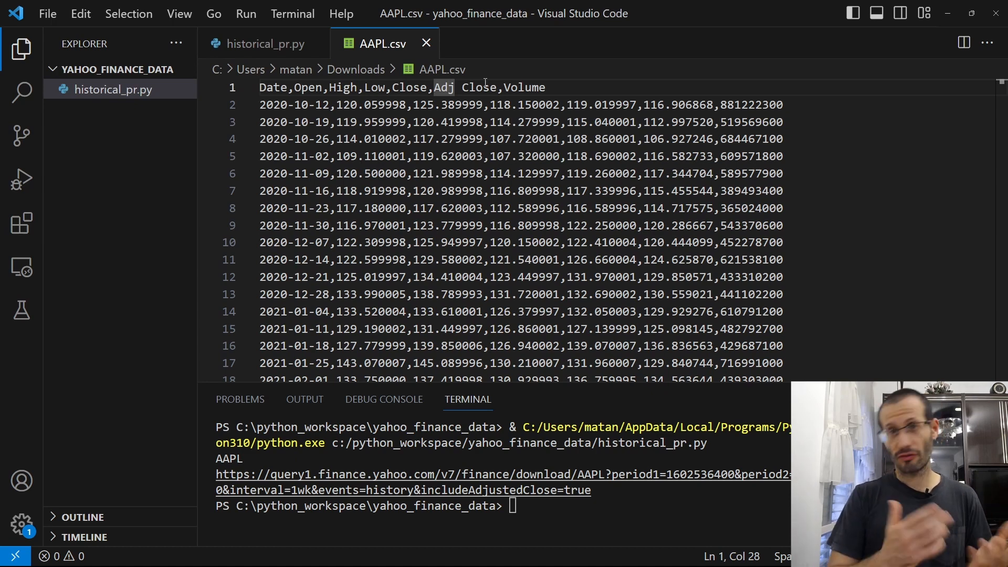
{"action": "left_click", "coordinate": [263, 43]}
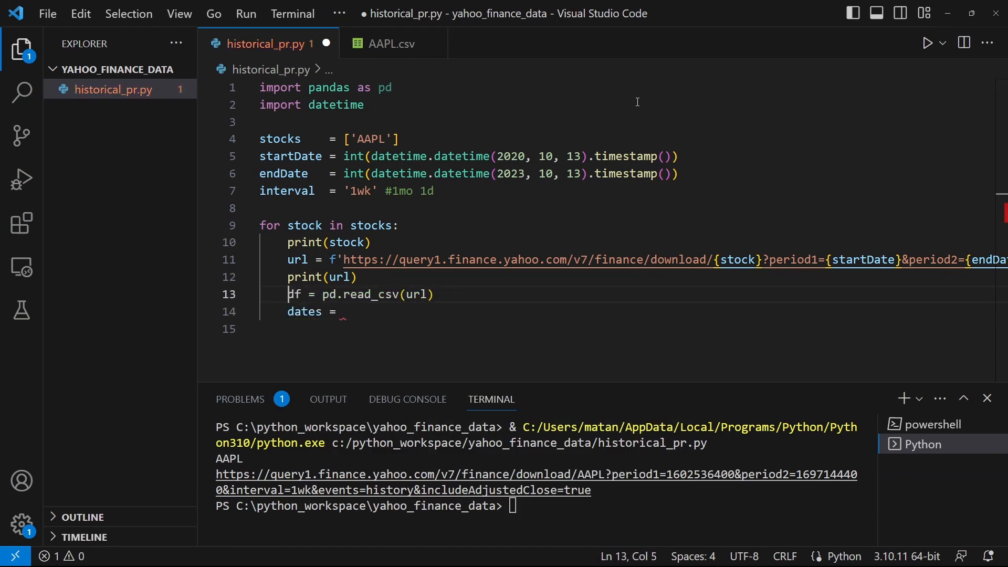
- Assign dates = df.iloc[:,0] and closing_prices = df.iloc[:,5], and begin importing matplotlib.pyplot
{"action": "type", "text": "df.iloc[]"}
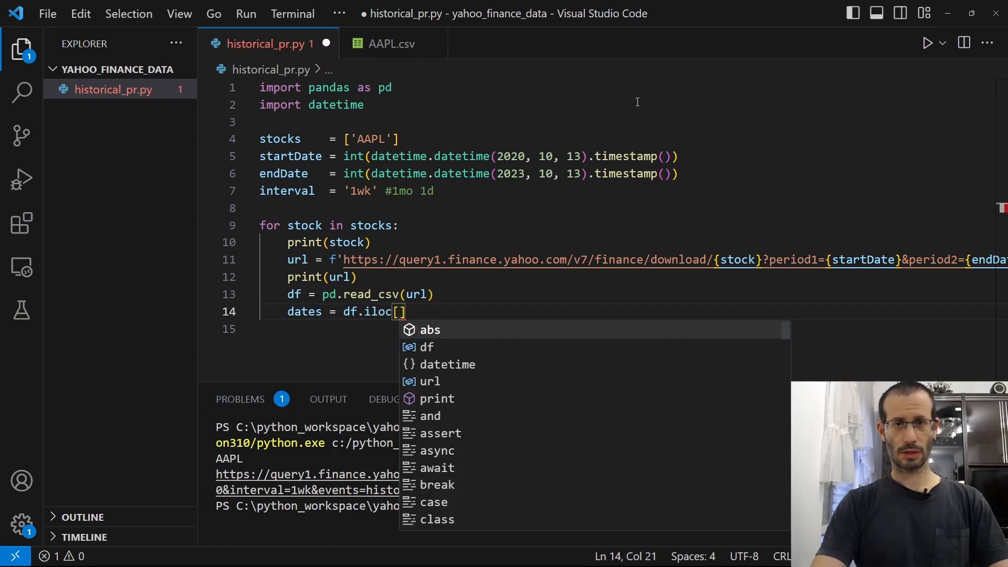
{"action": "type", "text": ":"}
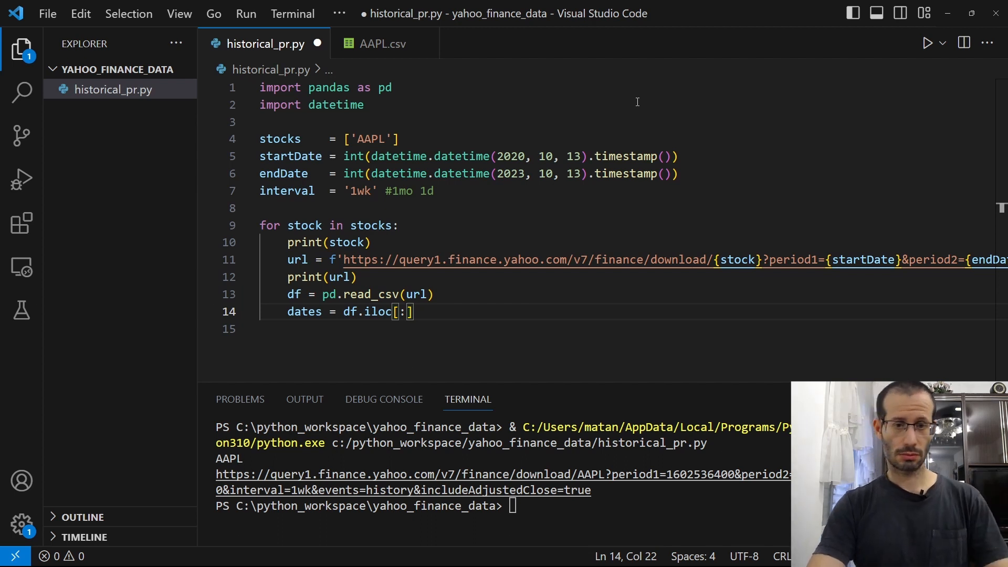
{"action": "type", "text": "0"}
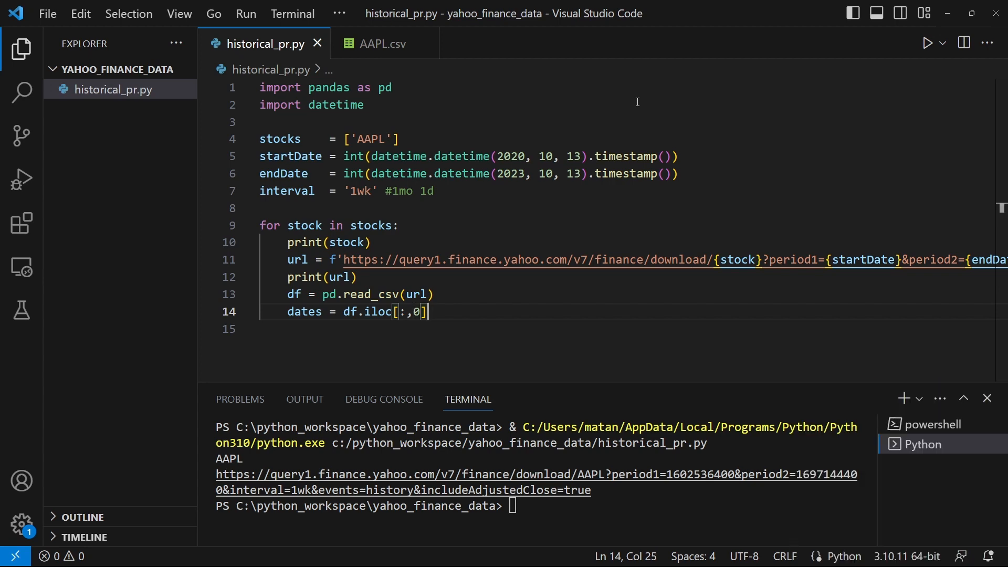
{"action": "type", "text": "closing_prices = df.iloc[:"}
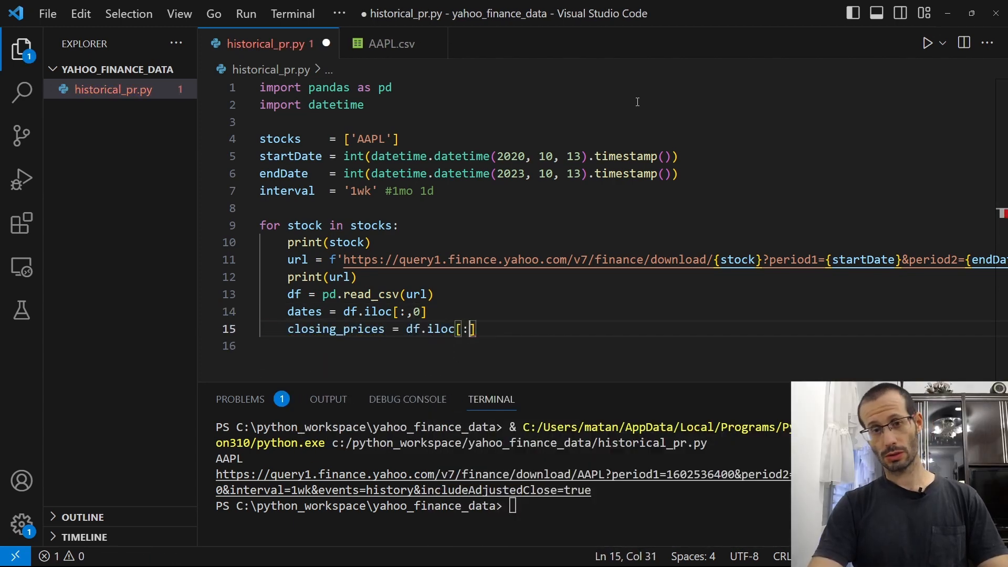
{"action": "type", "text": ","}
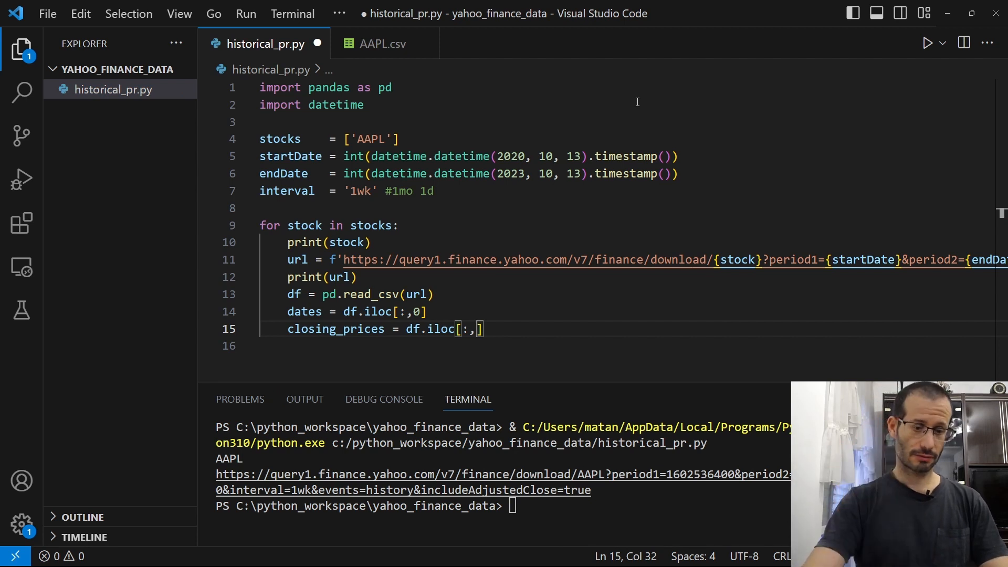
{"action": "type", "text": "5"}
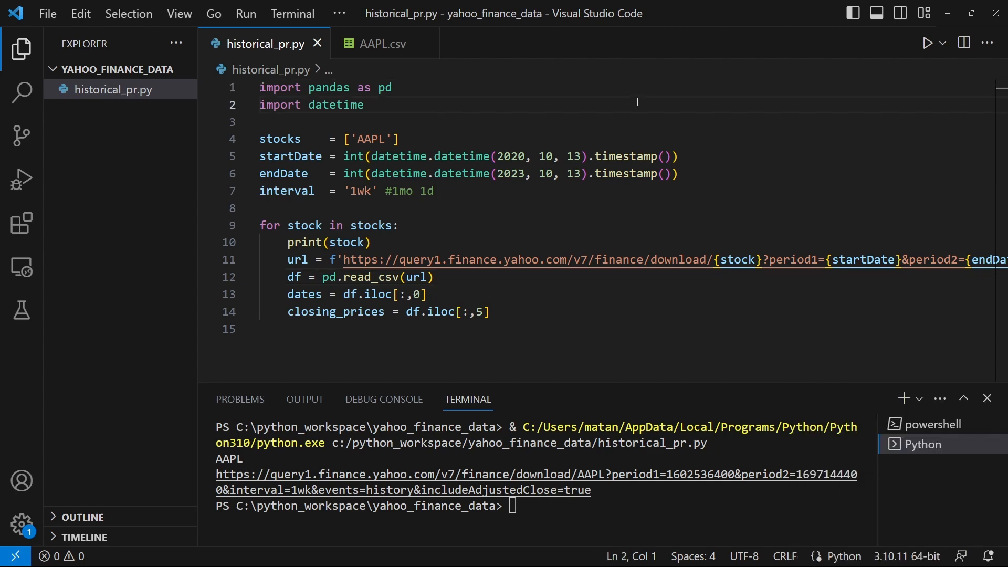
{"action": "type", "text": "import matplotlib.pyplot as plt"}
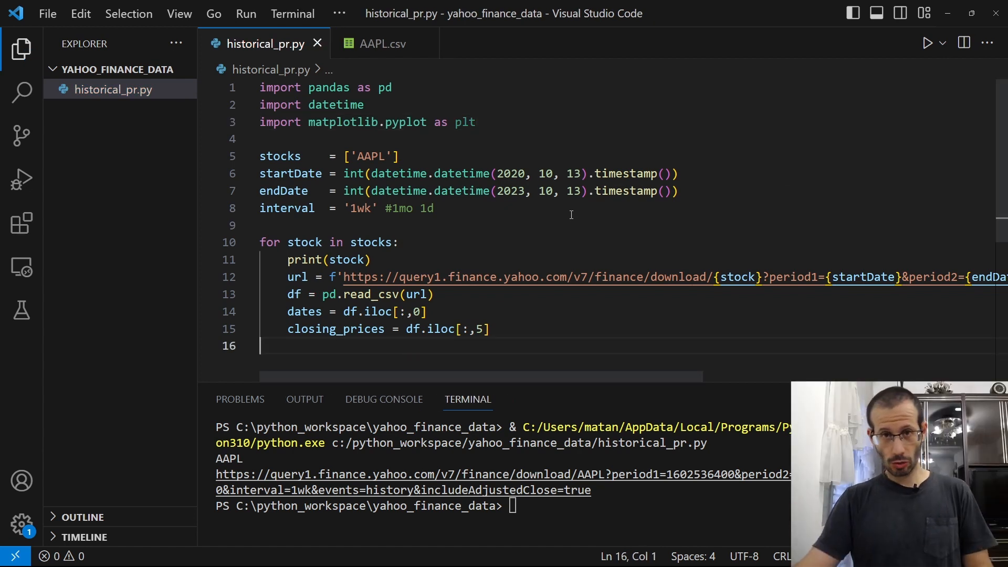
- Inside the loop, add plt.plot(dates, closing_prices) to chart each stock
{"action": "double_click", "coordinate": [305, 312]}
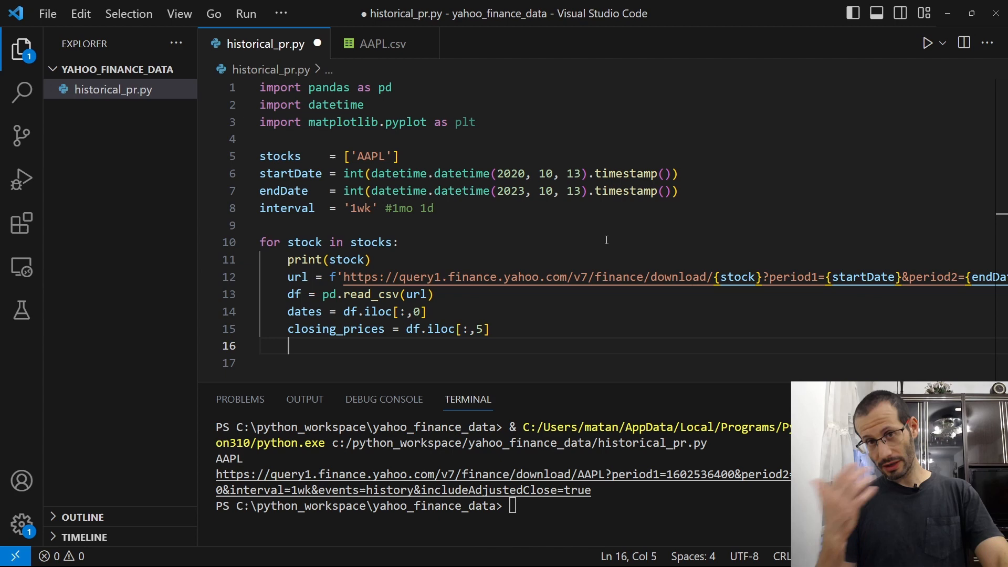
{"action": "type", "text": "pl"}
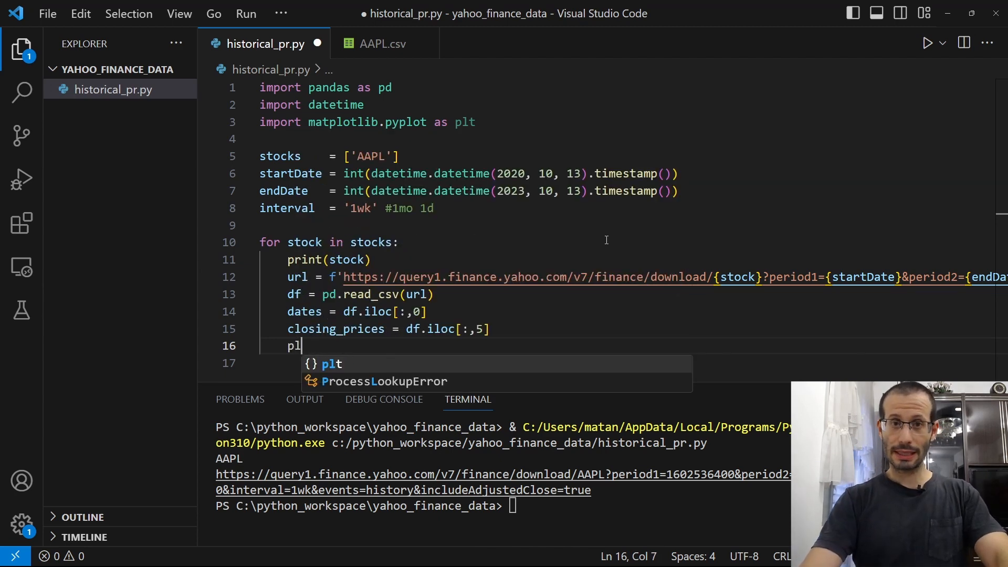
{"action": "type", "text": "t.plot"}
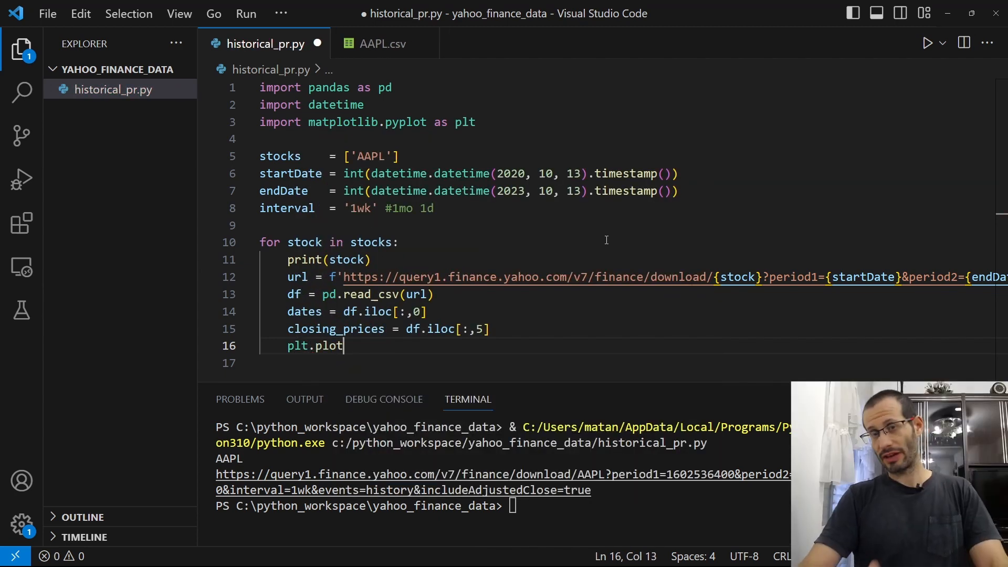
{"action": "type", "text": "("}
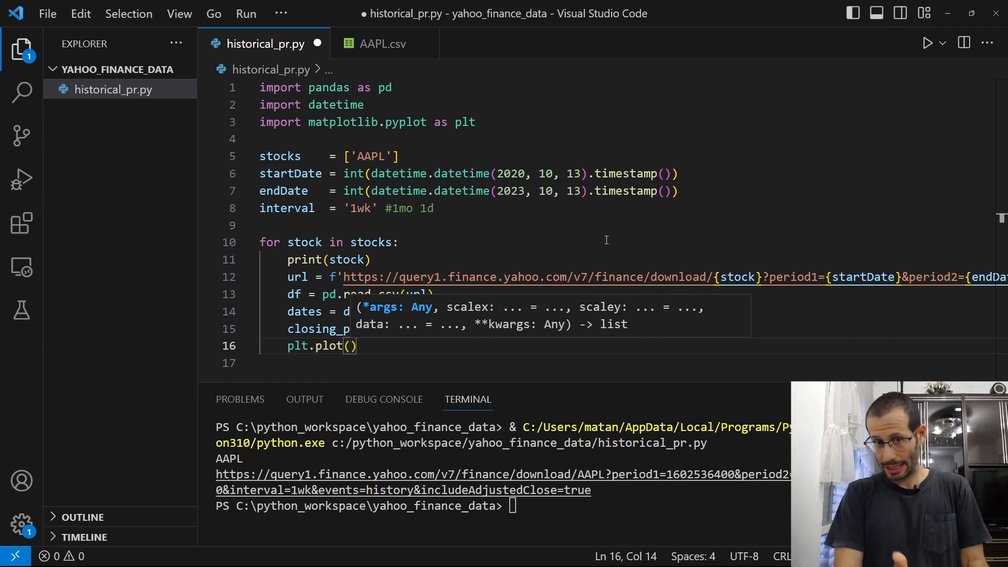
{"action": "type", "text": "dates"}
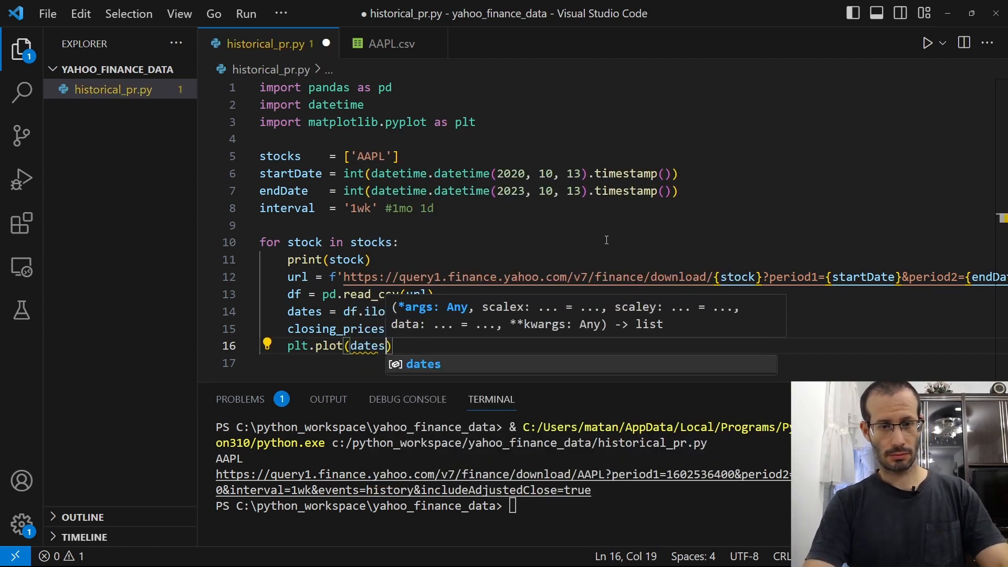
{"action": "type", "text": ","}
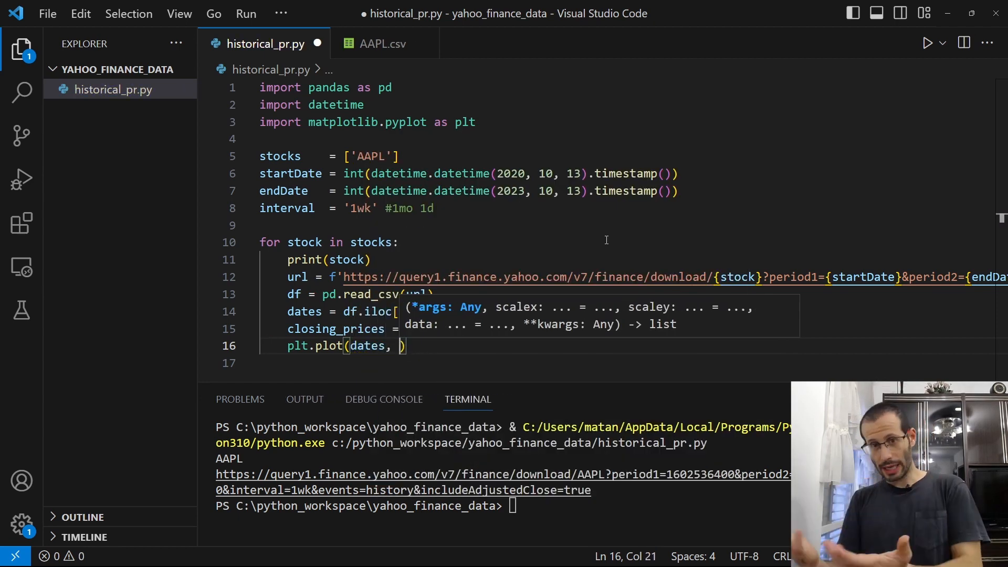
{"action": "type", "text": "closing_prices"}
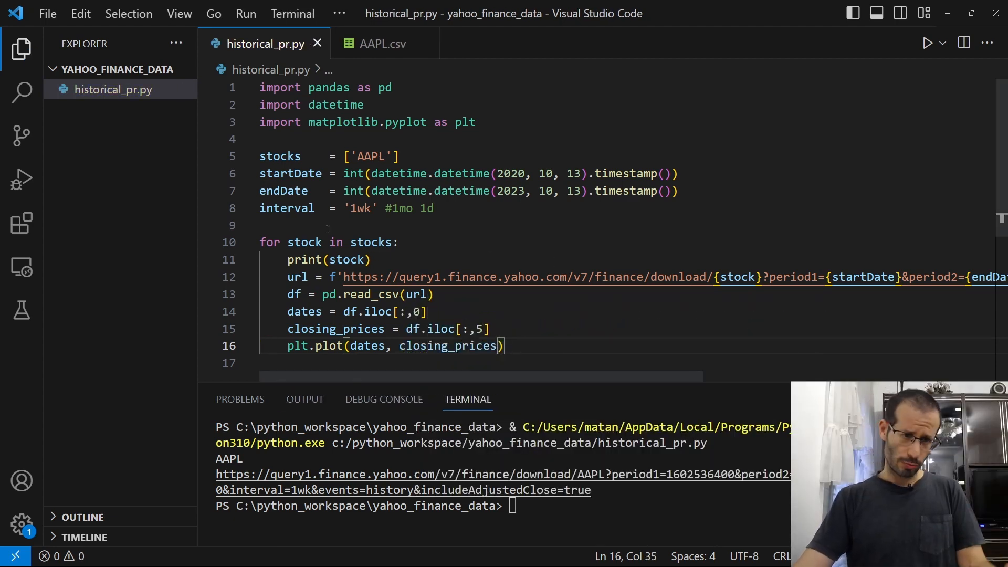
{"action": "mouse_move", "coordinate": [582, 322]}
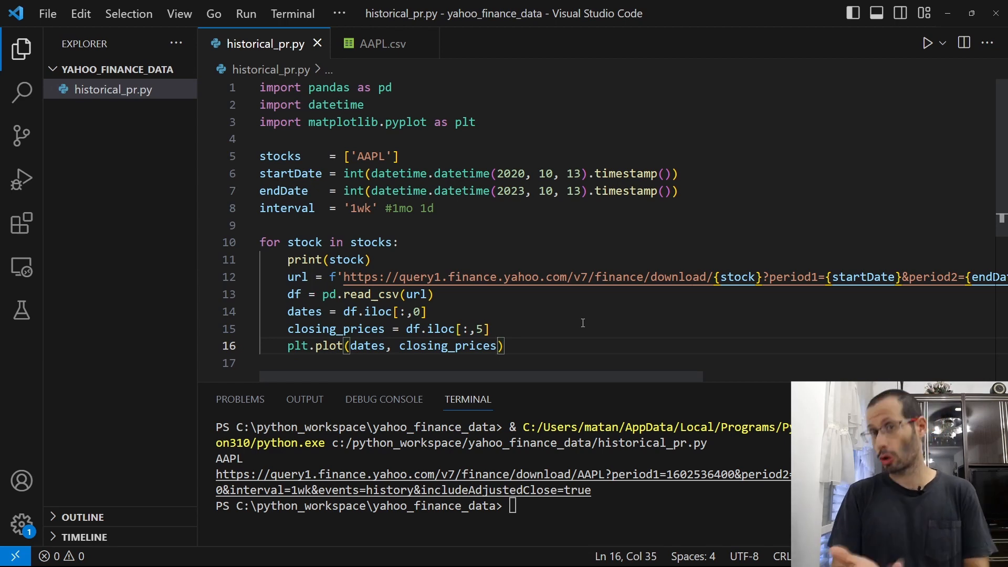
- Begin a plt.show call after the loop to display the figure
{"action": "type", "text": "plt.show"}
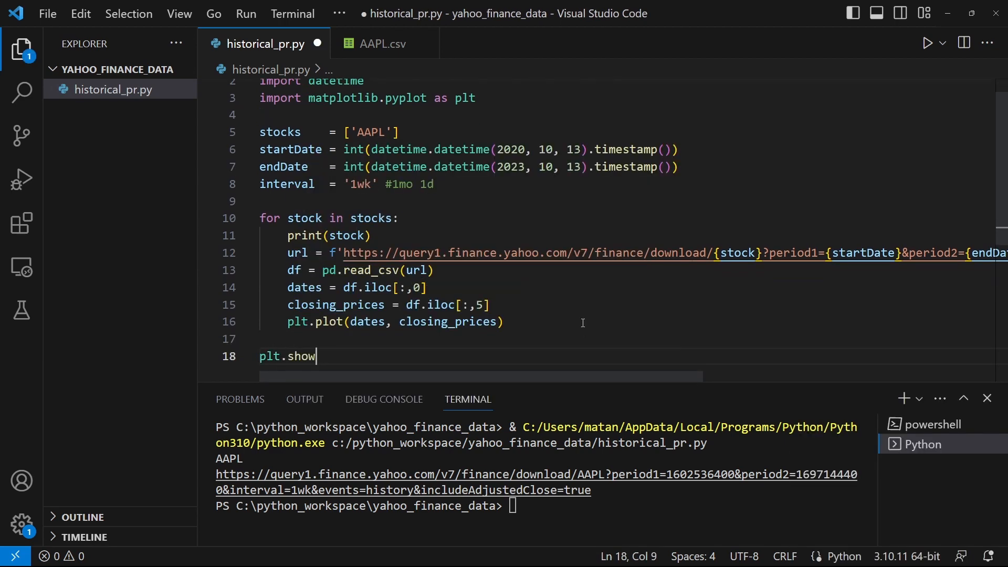
- Finish plt.show() and run the script to display the AAPL closing-price chart
{"action": "type", "text": "()"}
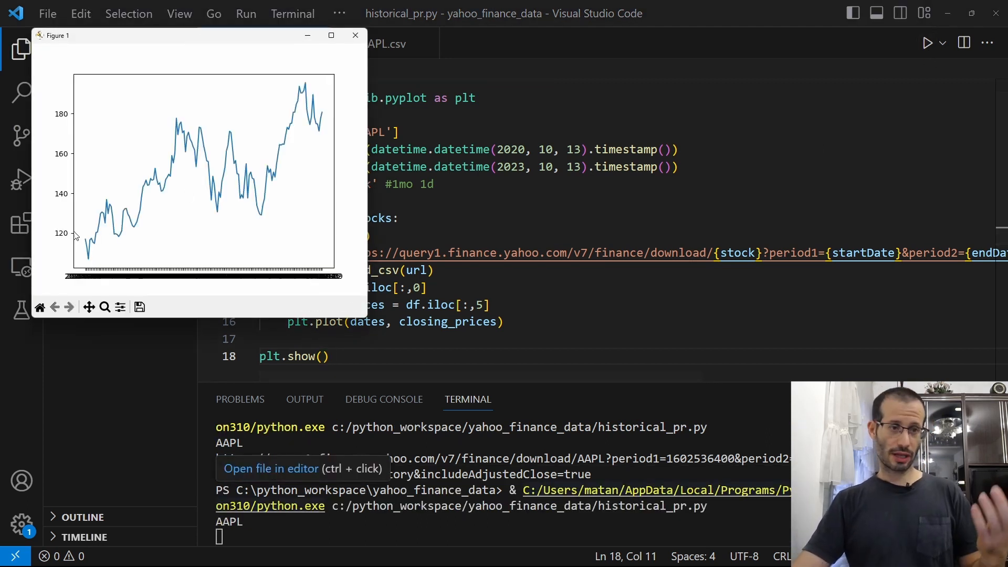
{"action": "mouse_move", "coordinate": [303, 118]}
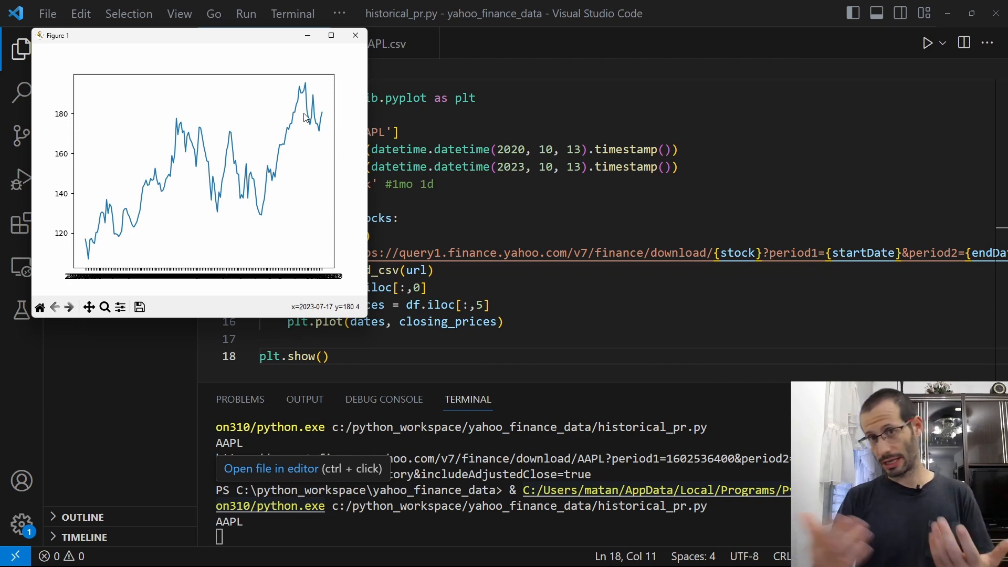
{"action": "left_click", "coordinate": [355, 35]}
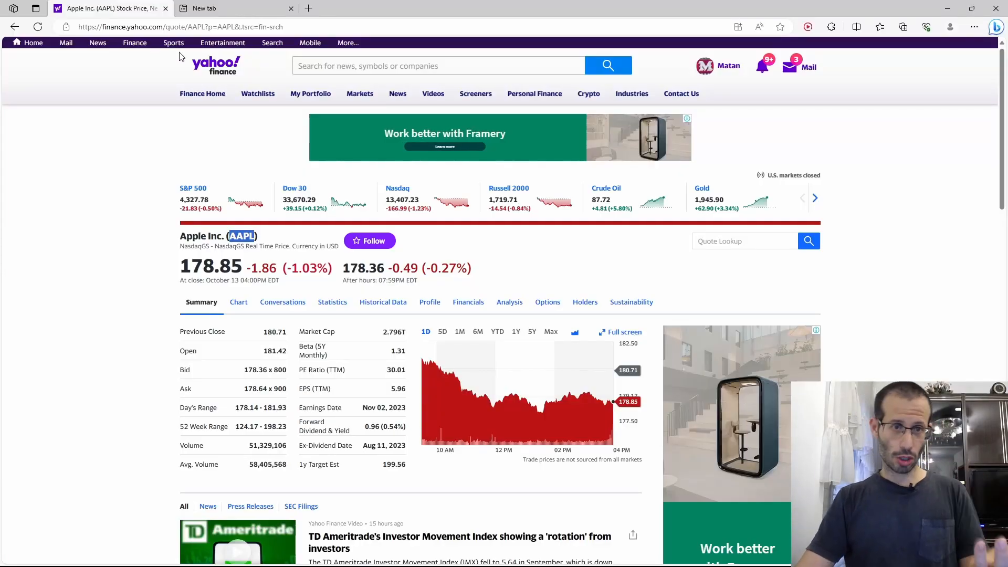
- Search Yahoo Finance for 'dow jones', open the ^DJI quote and select its symbol
{"action": "type", "text": "dow jones"}
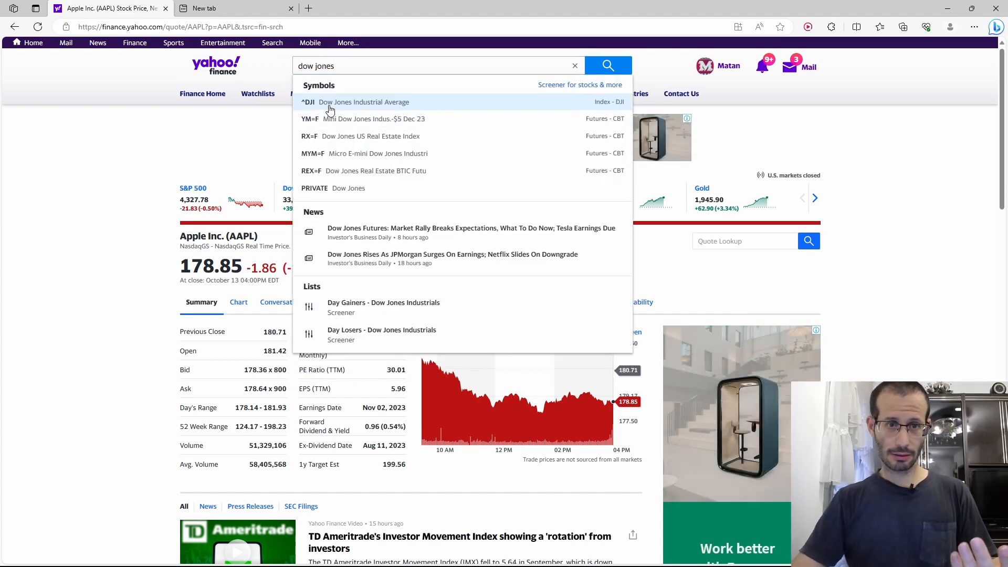
{"action": "left_click", "coordinate": [363, 102]}
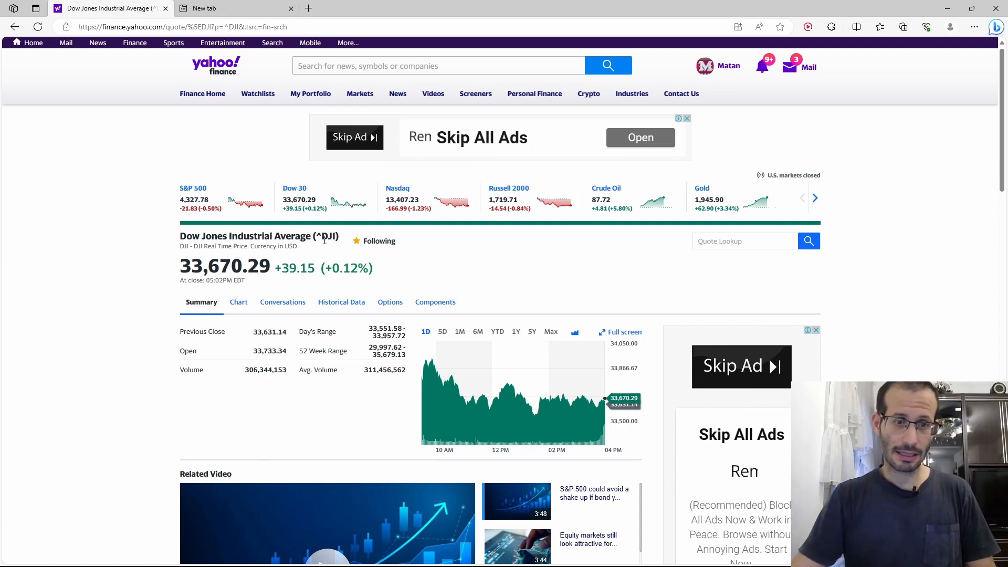
{"action": "double_click", "coordinate": [327, 236]}
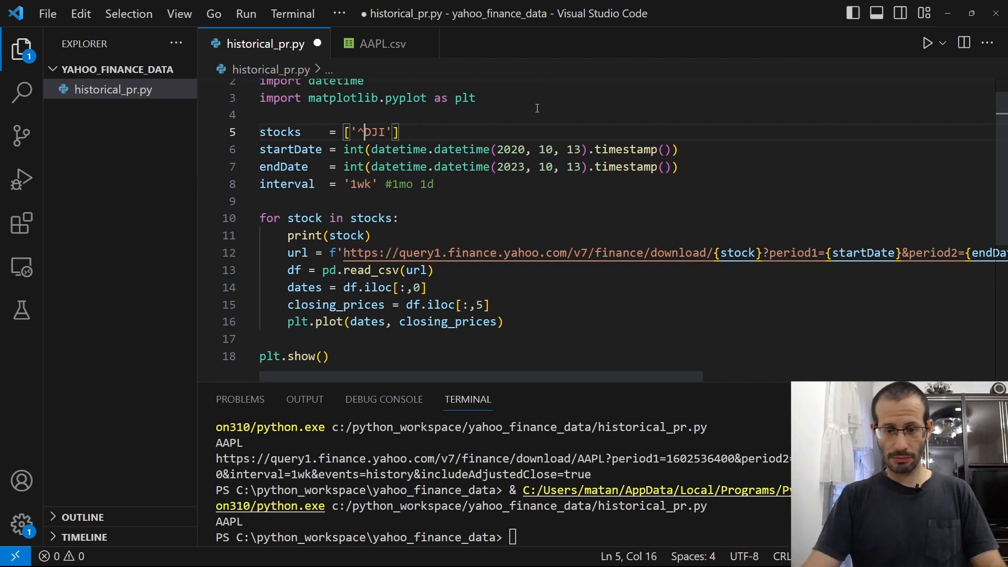
- URL-encode the symbol as %5EDJI, then look up S&P 500 (^GSPC) on Yahoo Finance
{"action": "type", "text": "%5E"}
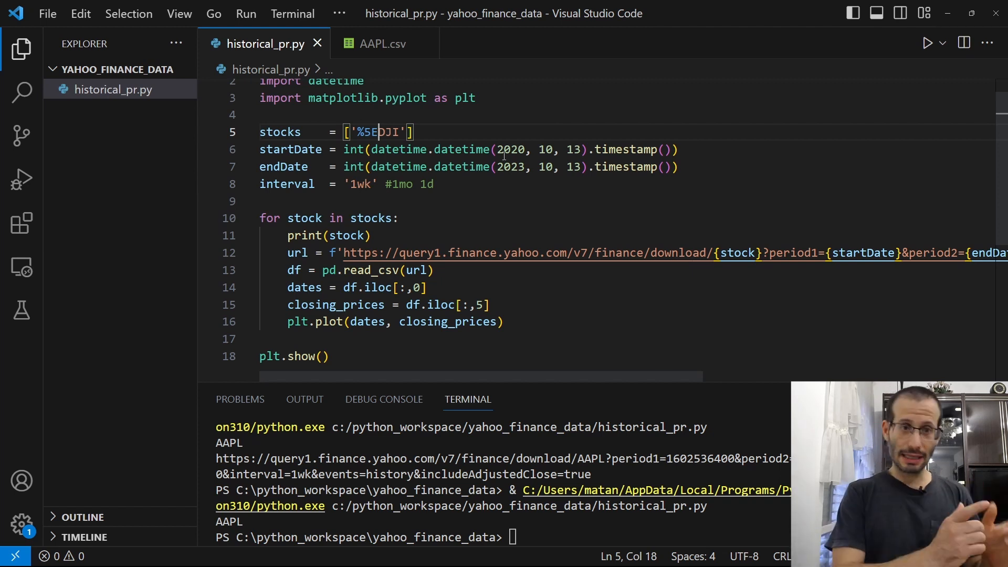
{"action": "mouse_move", "coordinate": [439, 153]}
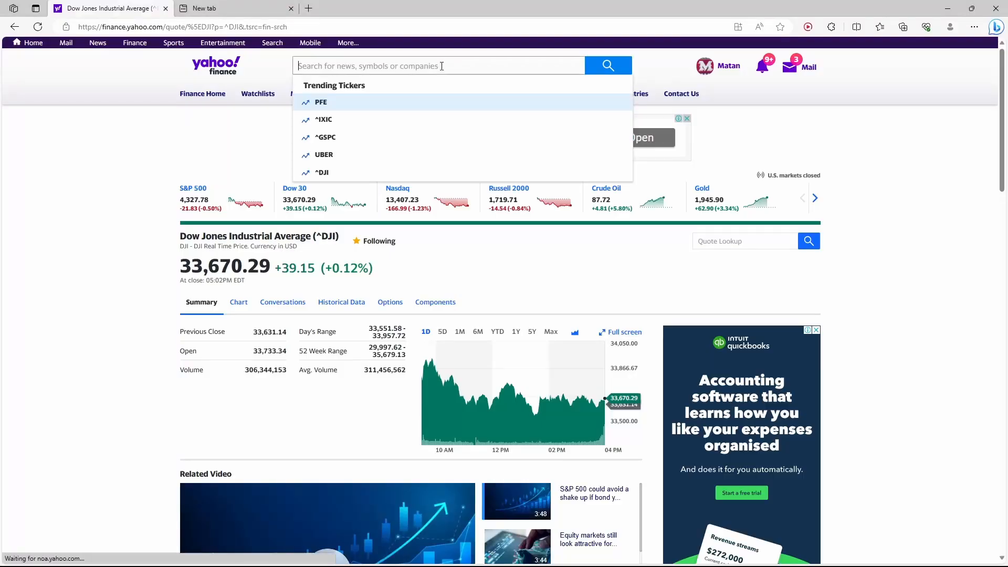
{"action": "type", "text": "s&p500"}
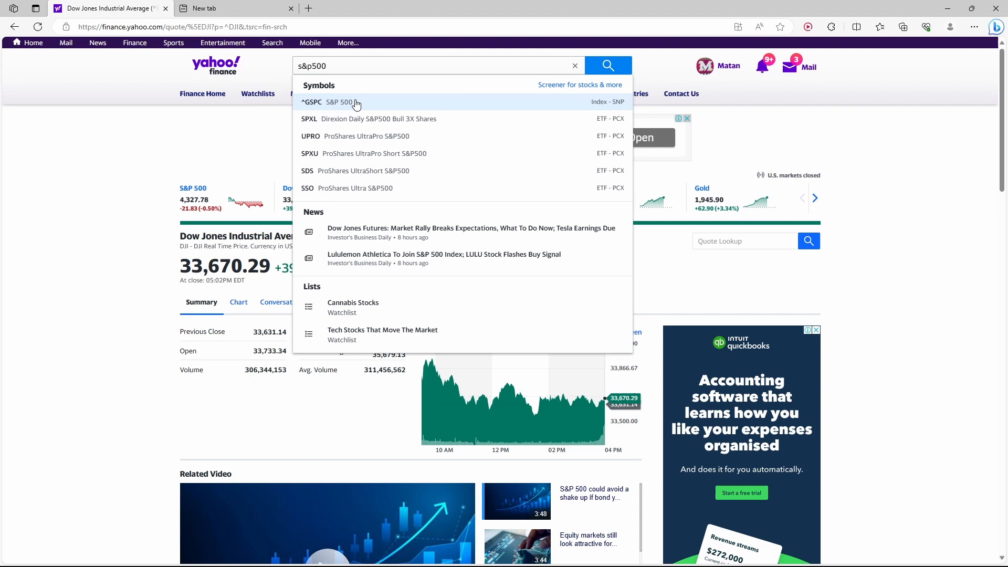
{"action": "left_click", "coordinate": [339, 102]}
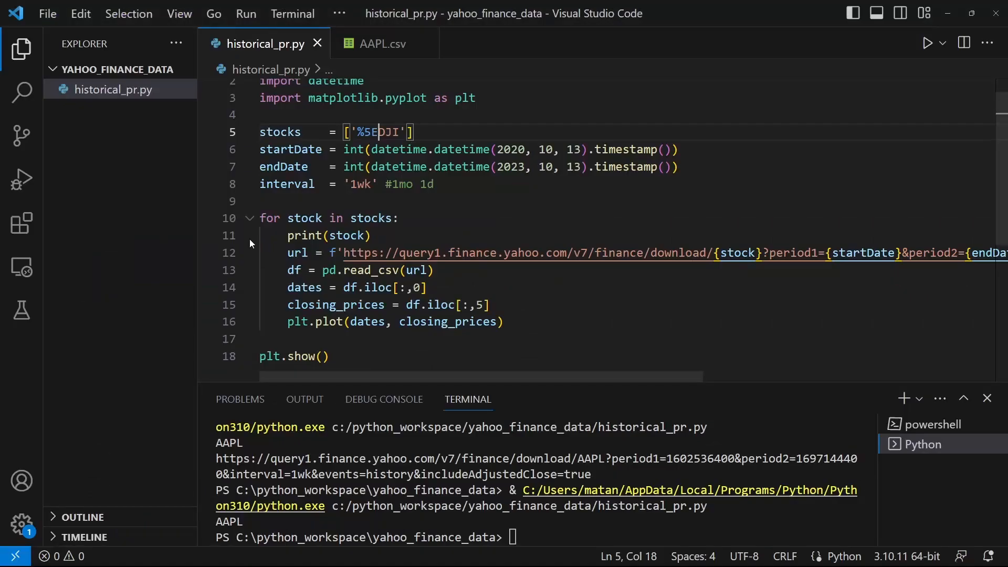
- Add '%5EGSPC' as a second stocks entry and begin a legend line
{"action": "type", "text": ", ''"}
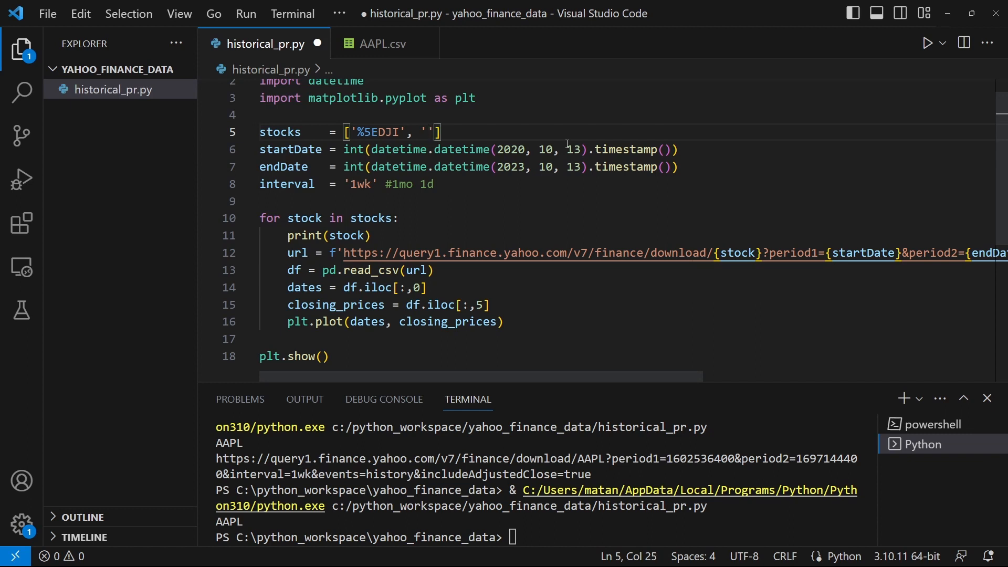
{"action": "type", "text": "^GSPC"}
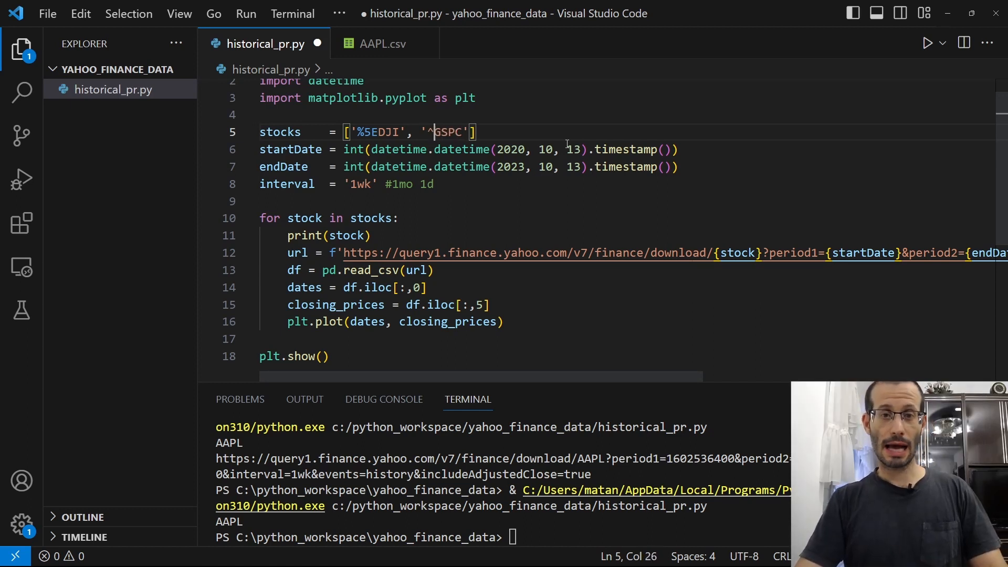
{"action": "type", "text": "%5E"}
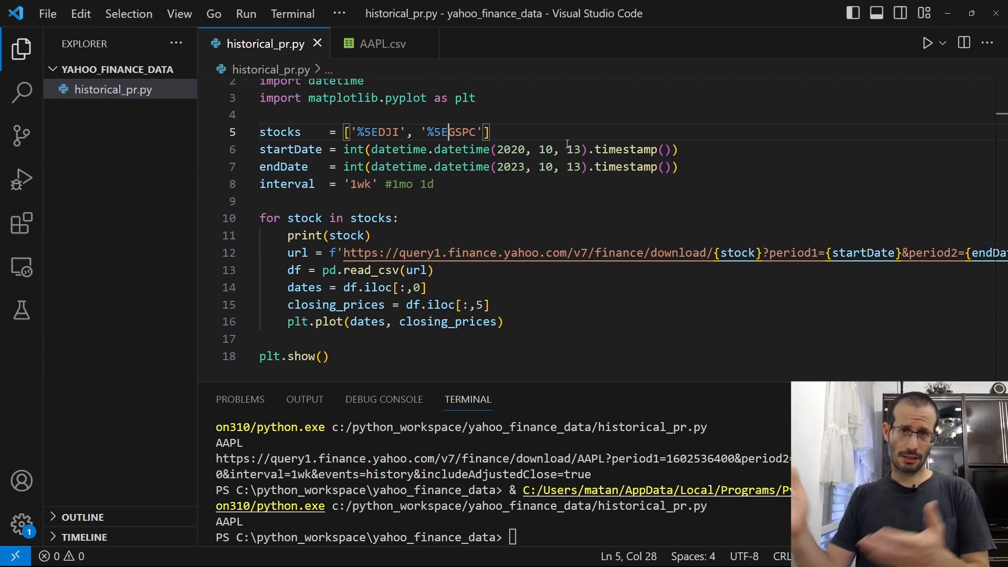
{"action": "type", "text": "lege"}
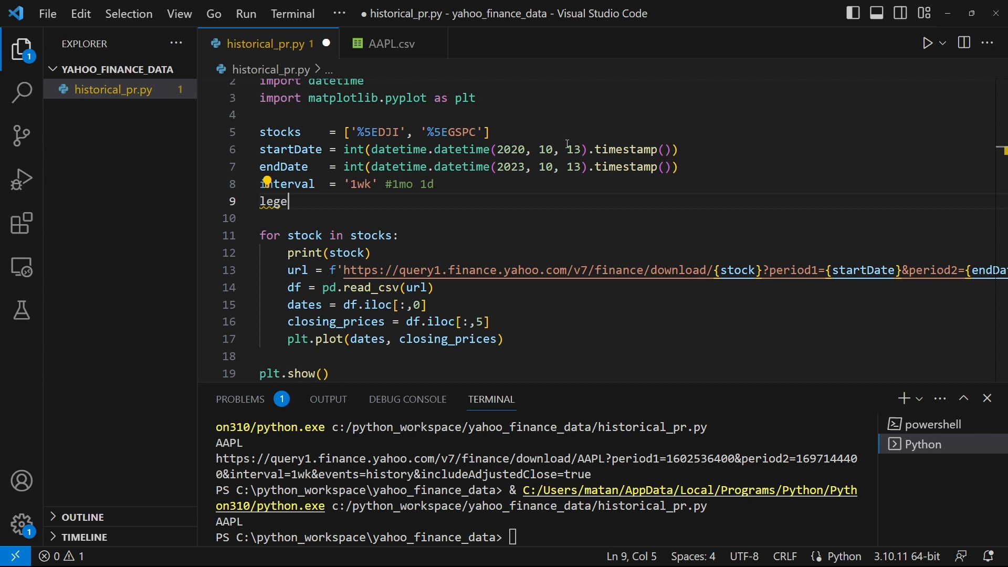
- Create legend = [], append each stock in the loop, and call plt.legend(legend)
{"action": "type", "text": "nd = []"}
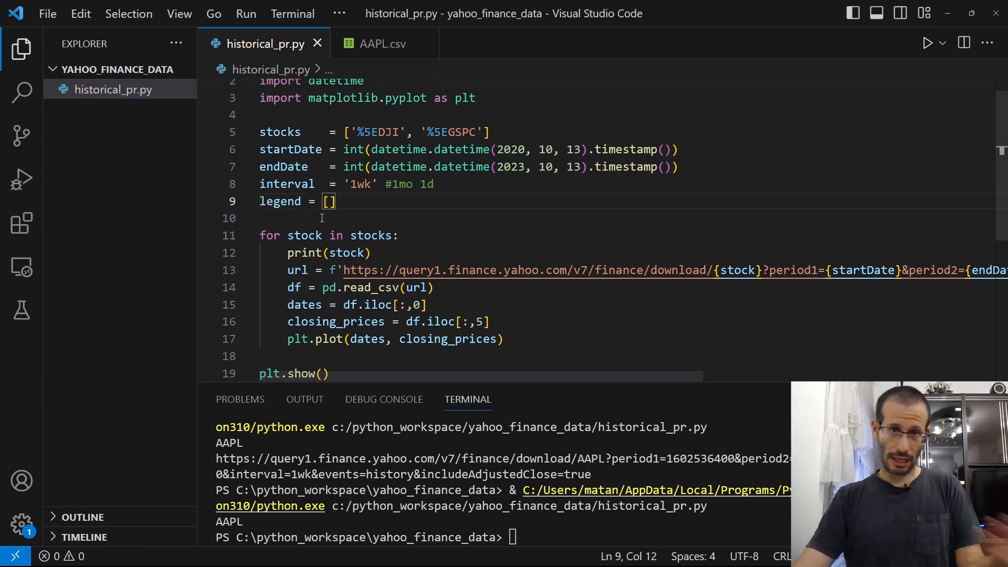
{"action": "type", "text": "legend.append(stock"}
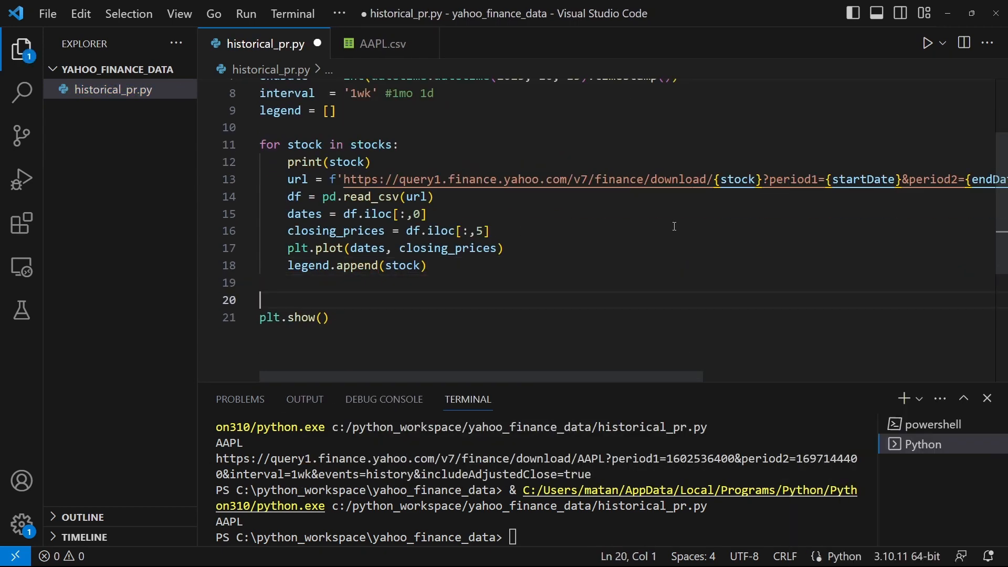
{"action": "type", "text": "plt.legend(legend)"}
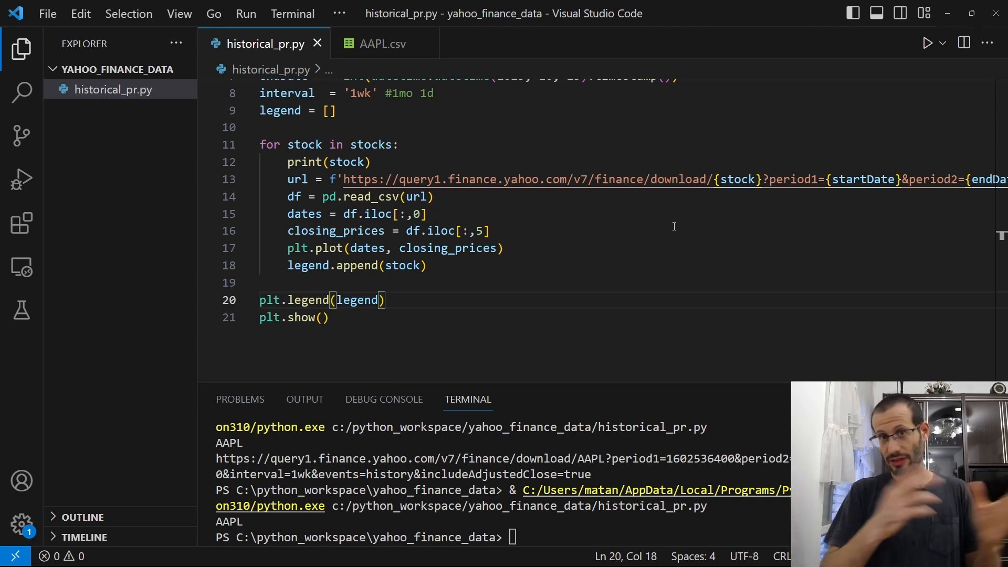
- Normalize closing_prices by closing_prices[0] and run the script for the two-index chart
{"action": "type", "text": "closing_prices = closing_prices"}
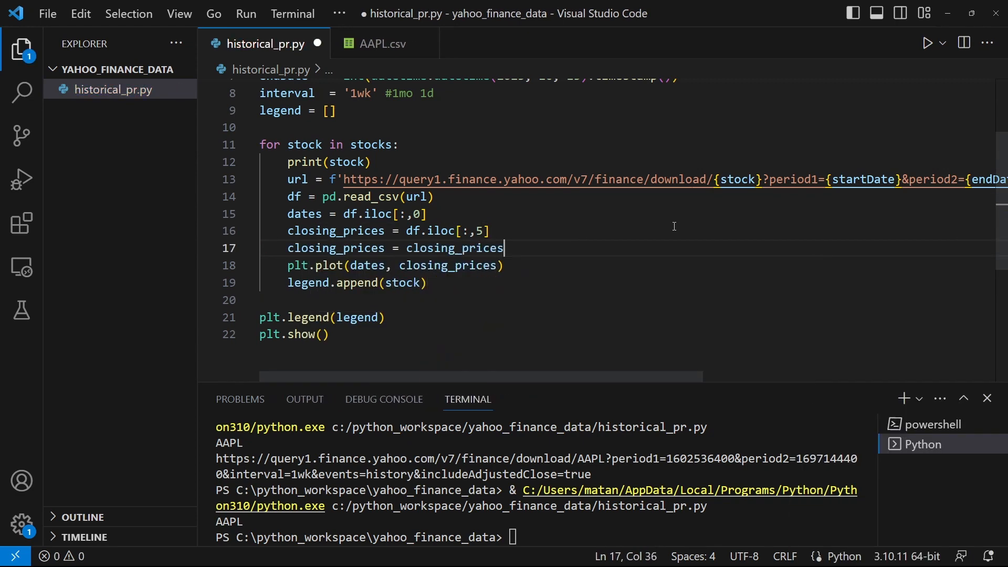
{"action": "type", "text": "/ closing_prices[0]"}
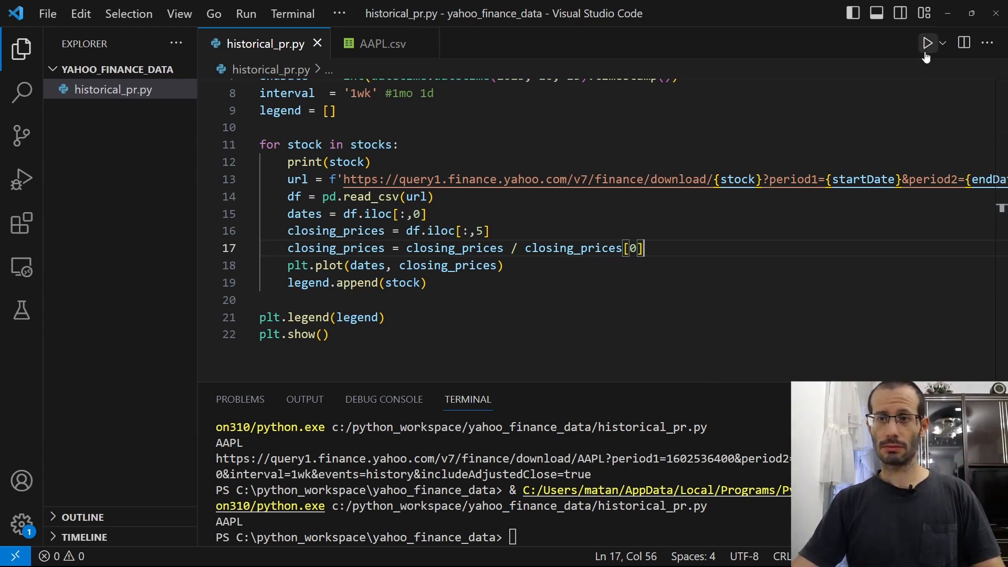
{"action": "left_click", "coordinate": [927, 43]}
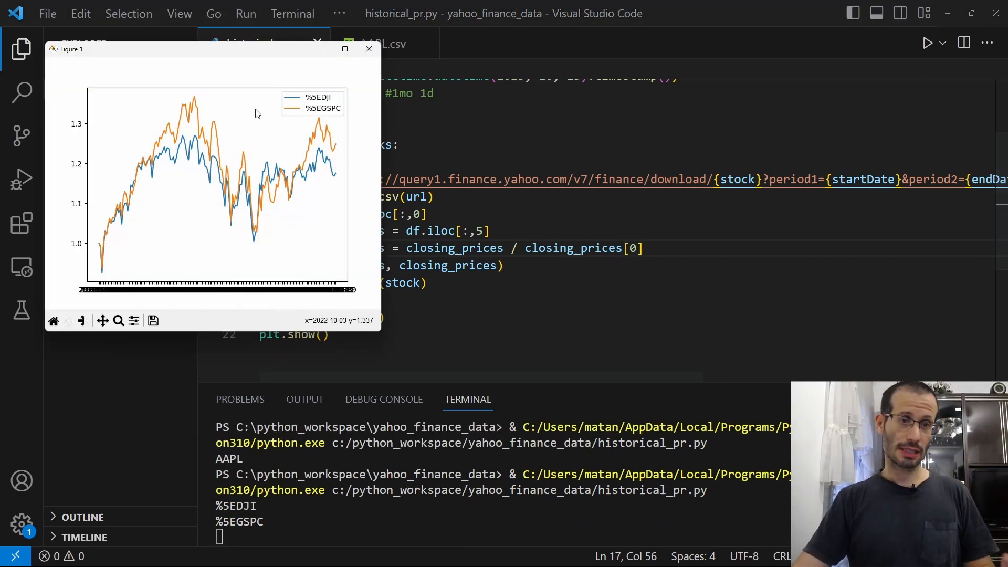
{"action": "mouse_move", "coordinate": [187, 165]}
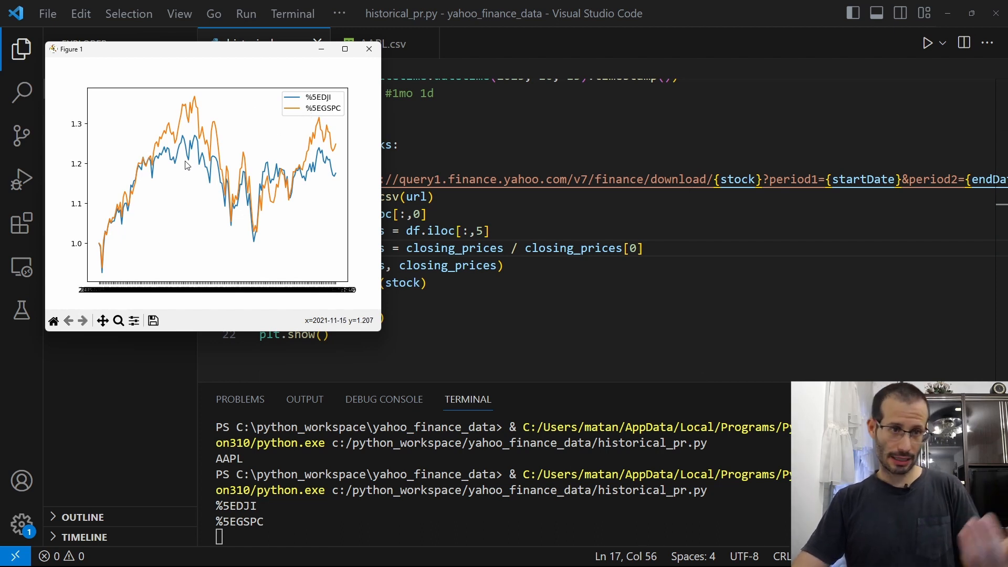